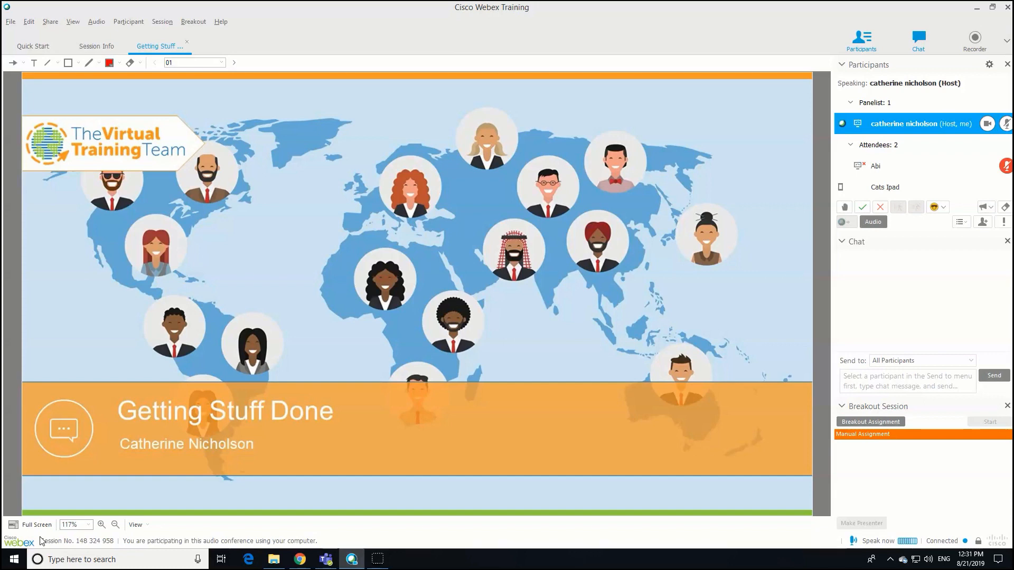
Step: Bring up the Breakout Session Assignment window from the Breakout menu
click(201, 298)
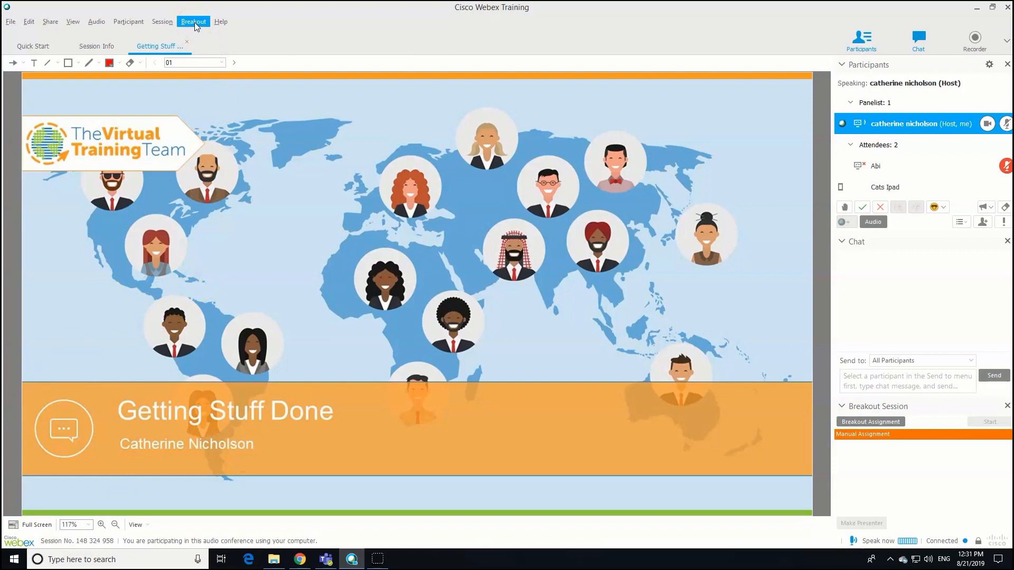
click(192, 21)
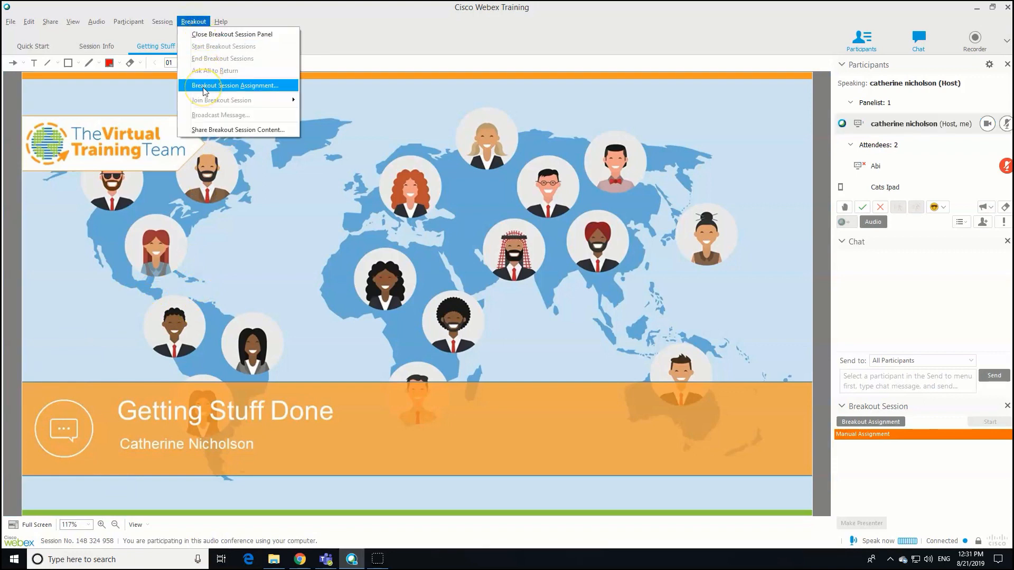
click(234, 85)
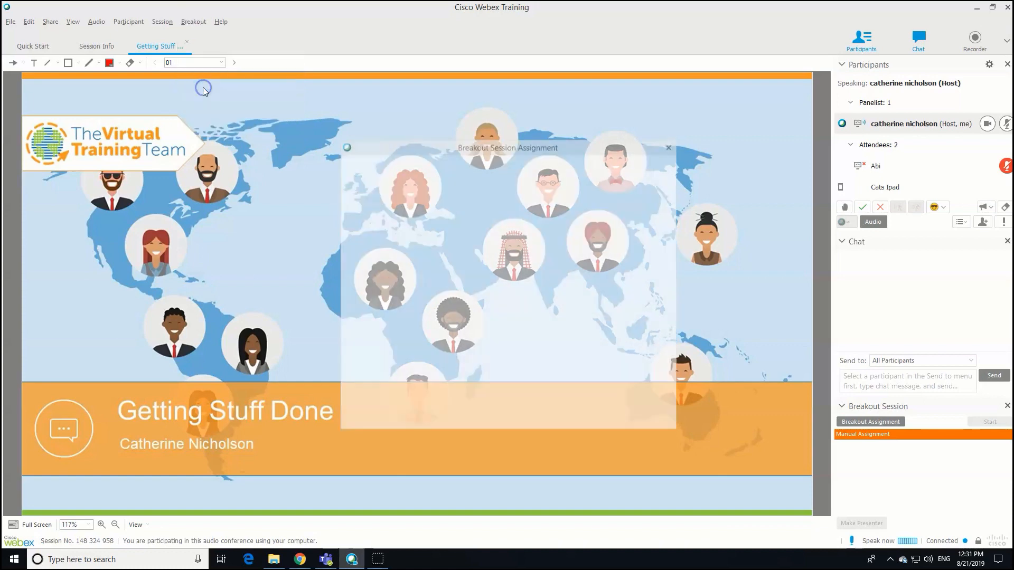
Step: Switch to manual assignment and add two new breakout sessions
click(869, 422)
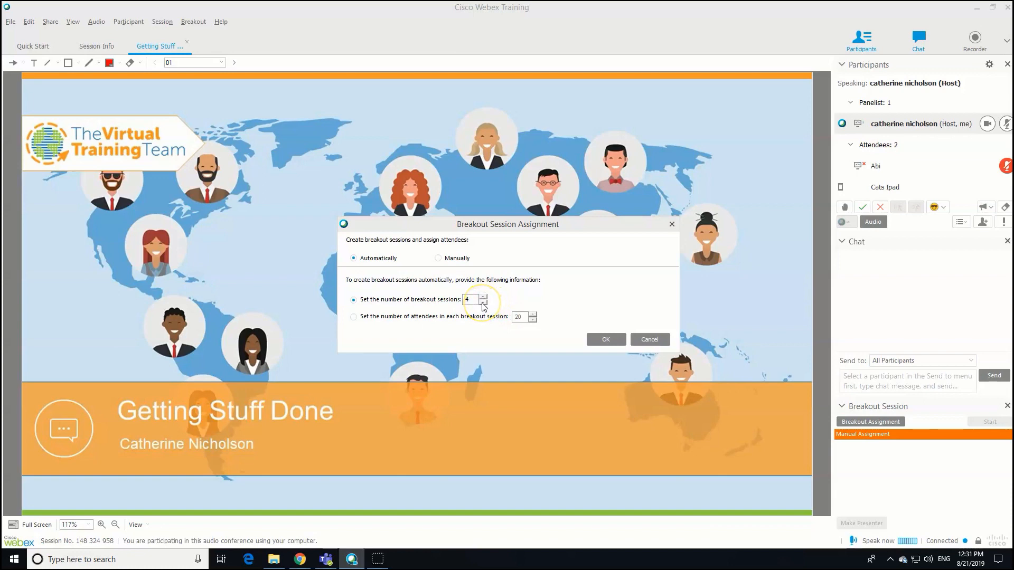
mouse_move(501, 334)
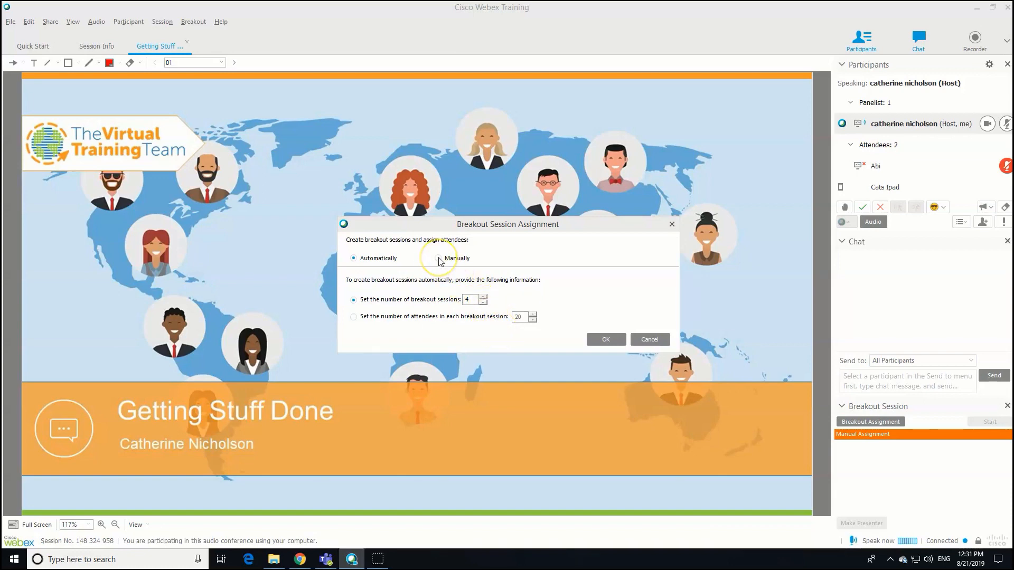
click(438, 180)
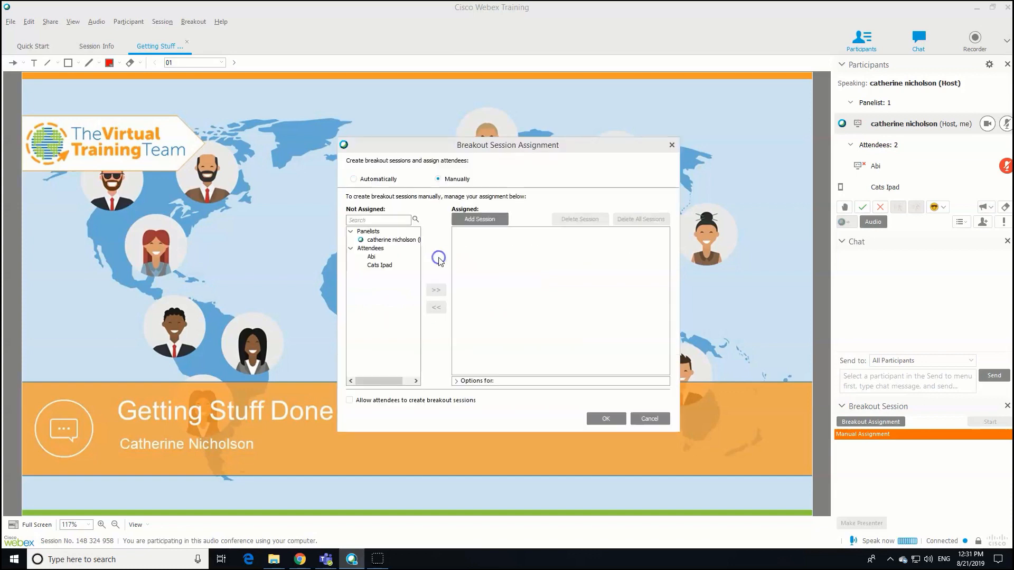
mouse_move(427, 263)
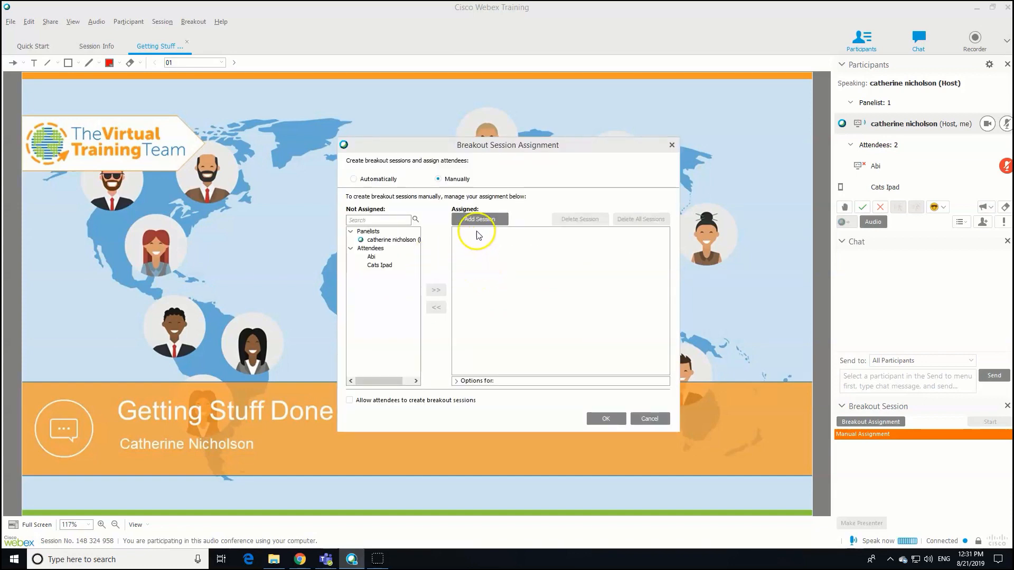
click(478, 220)
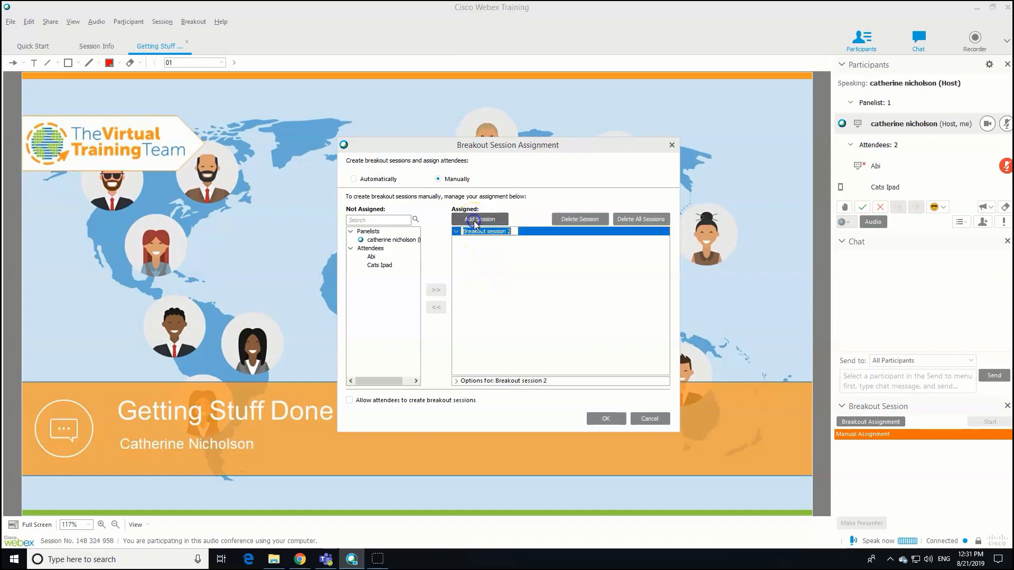
click(479, 219)
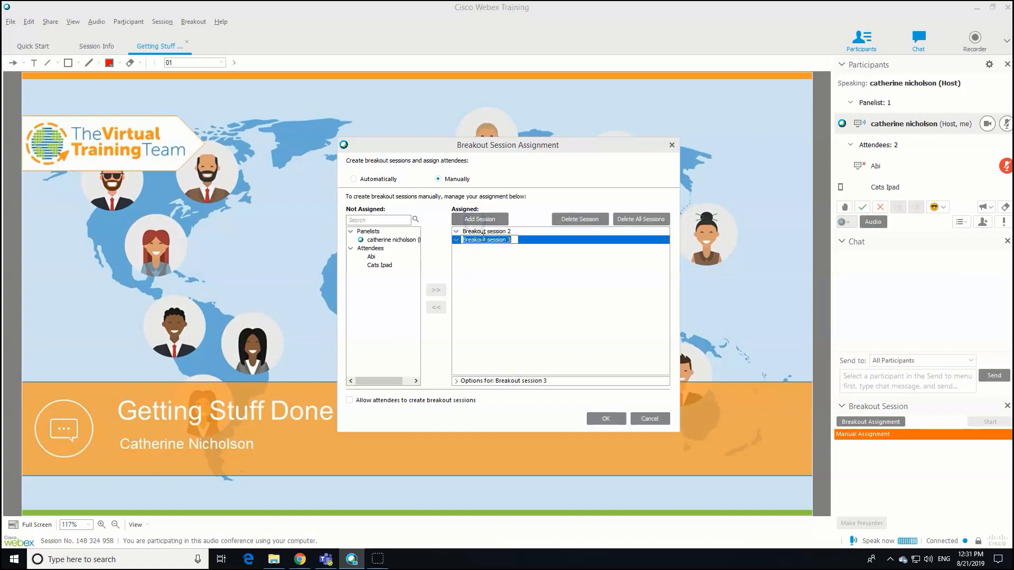
Step: Rename the two sessions to Team 1 and Team 2 via Change Name
right_click(485, 232)
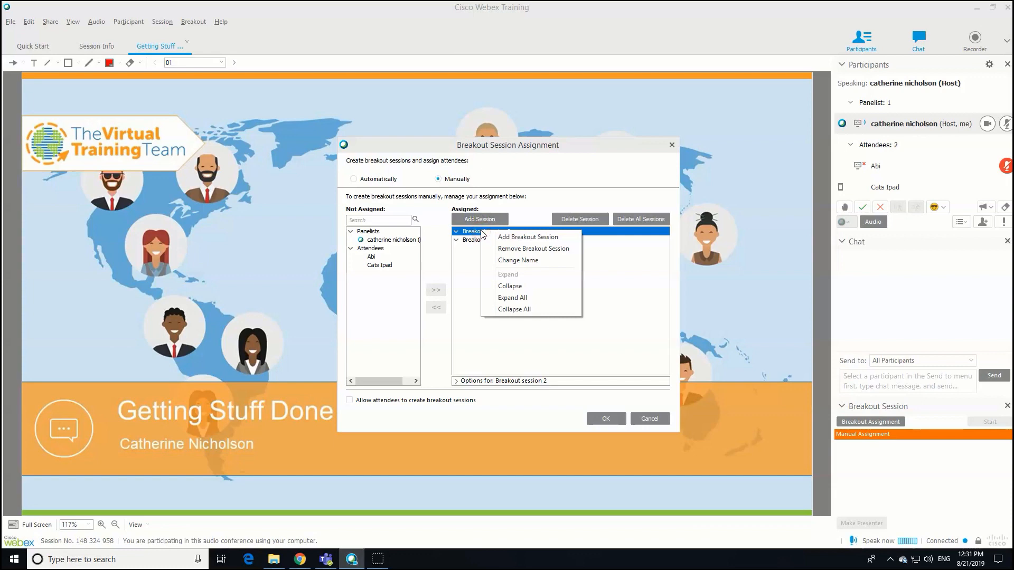
mouse_move(516, 260)
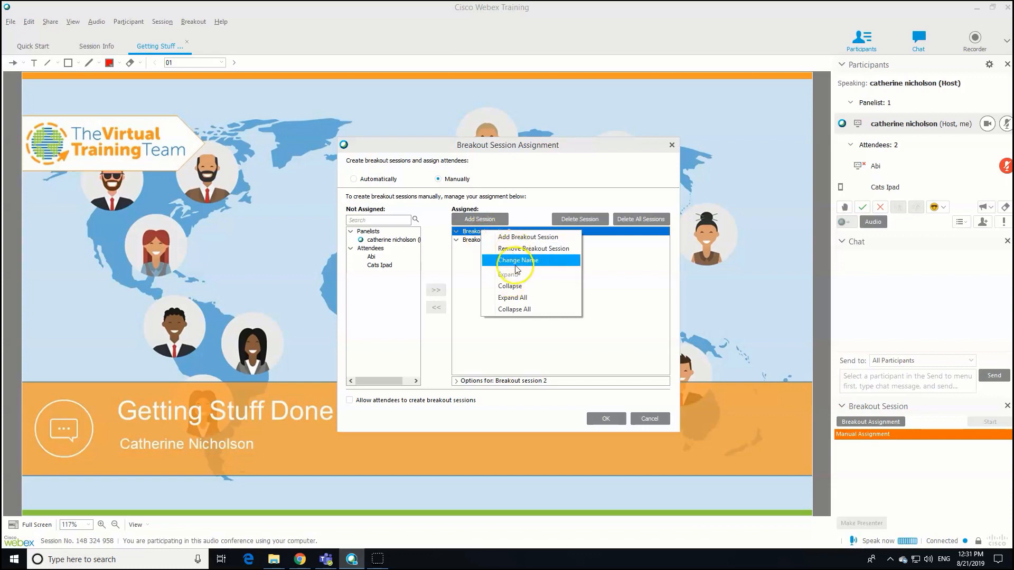
click(518, 260)
text(Team 1)
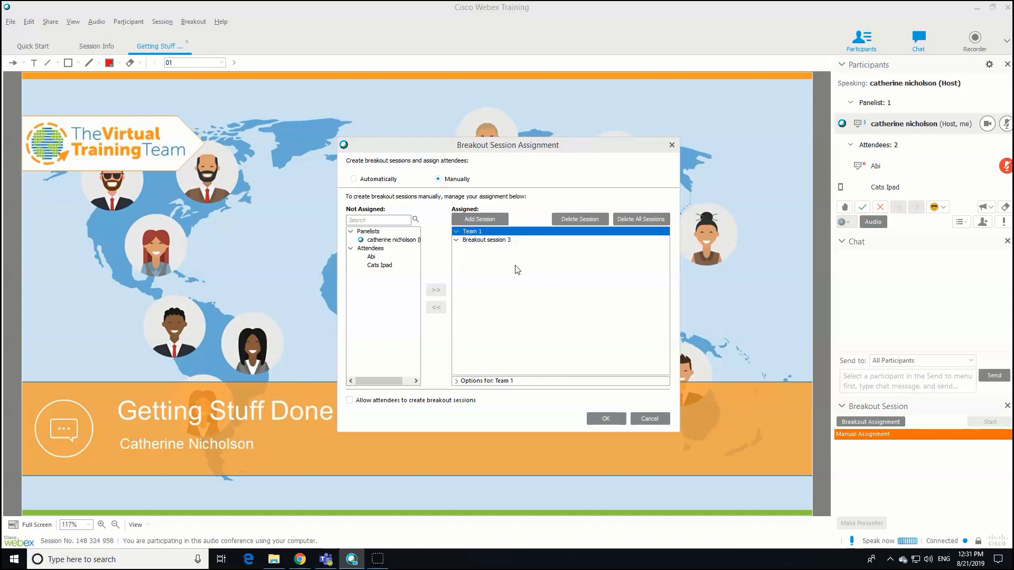
right_click(485, 240)
text(Team 2)
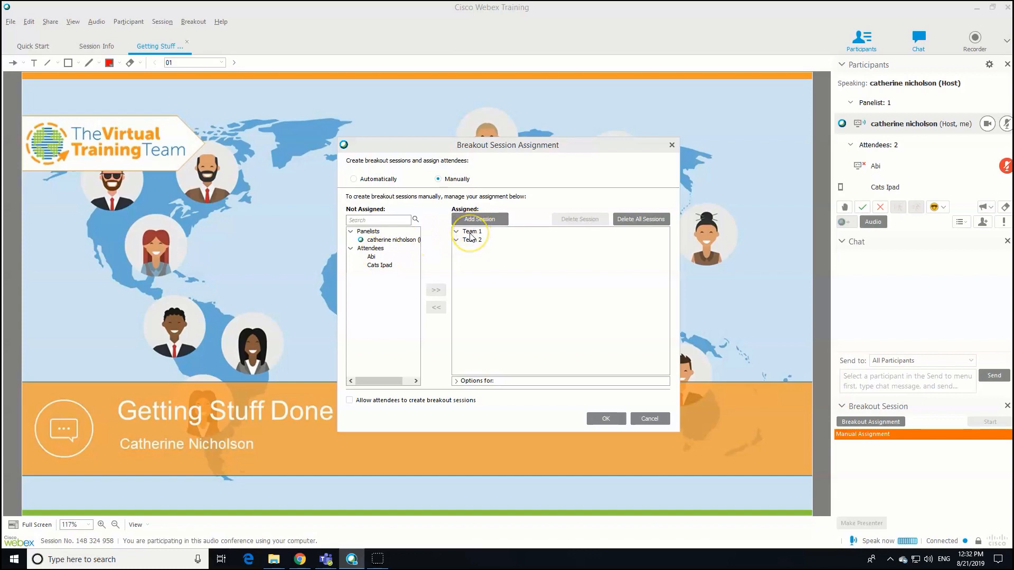
Step: Assign Abi to Team 1 and Cats Ipad to Team 2, leaving no one unassigned
click(472, 231)
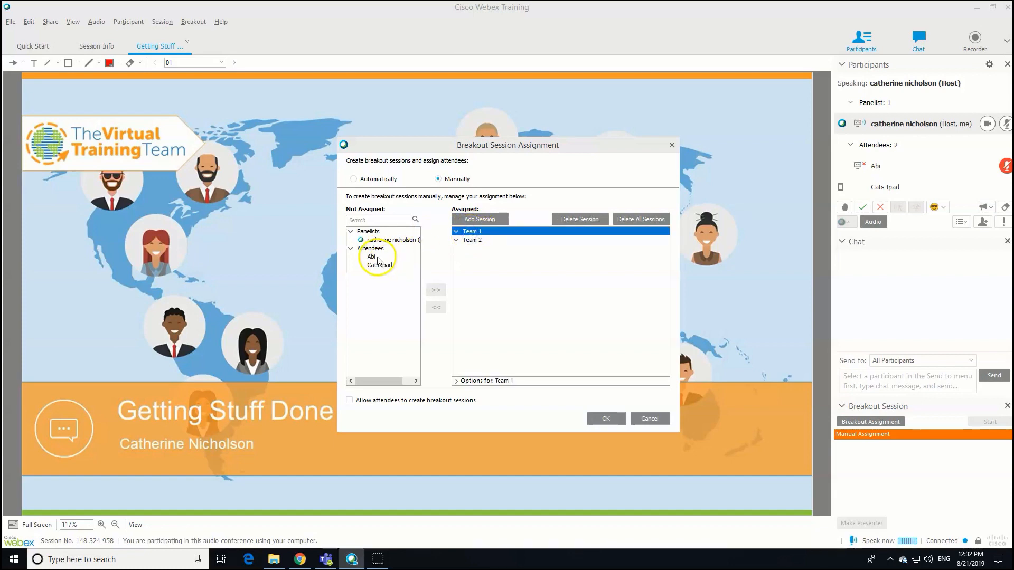
click(371, 257)
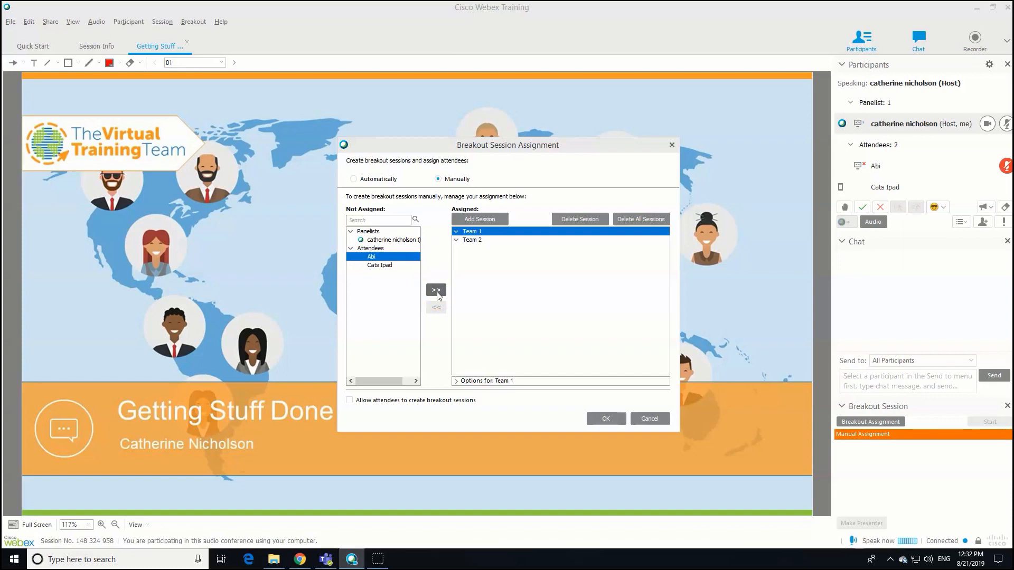
click(435, 289)
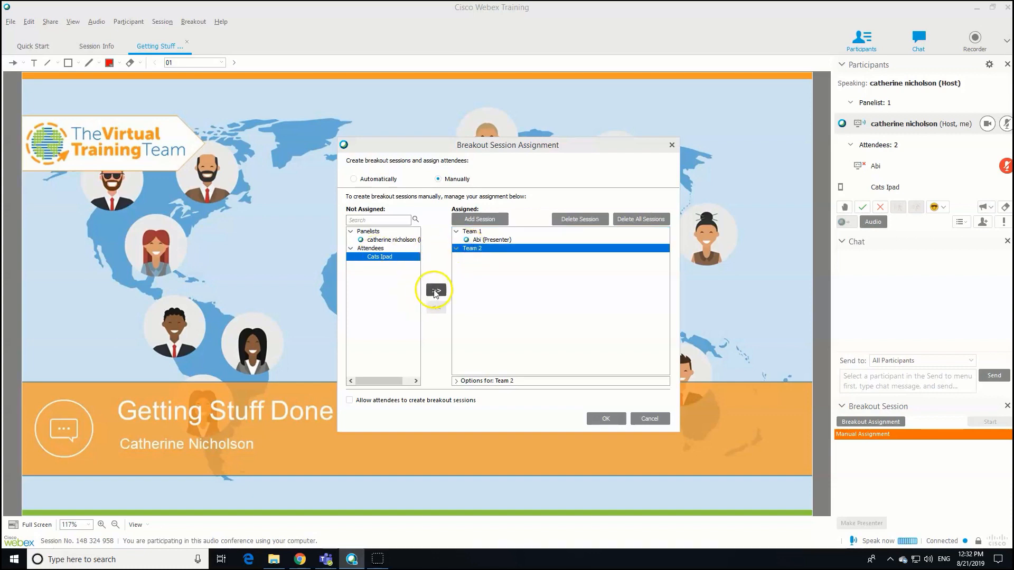
click(435, 290)
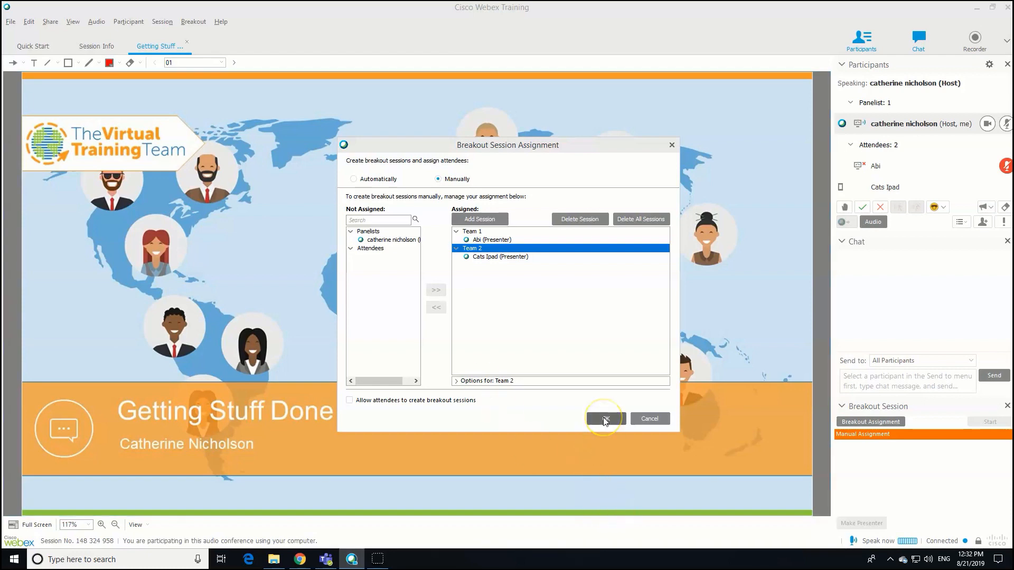
Step: Confirm the assignments with OK and start the Team 1 and Team 2 sessions
click(601, 418)
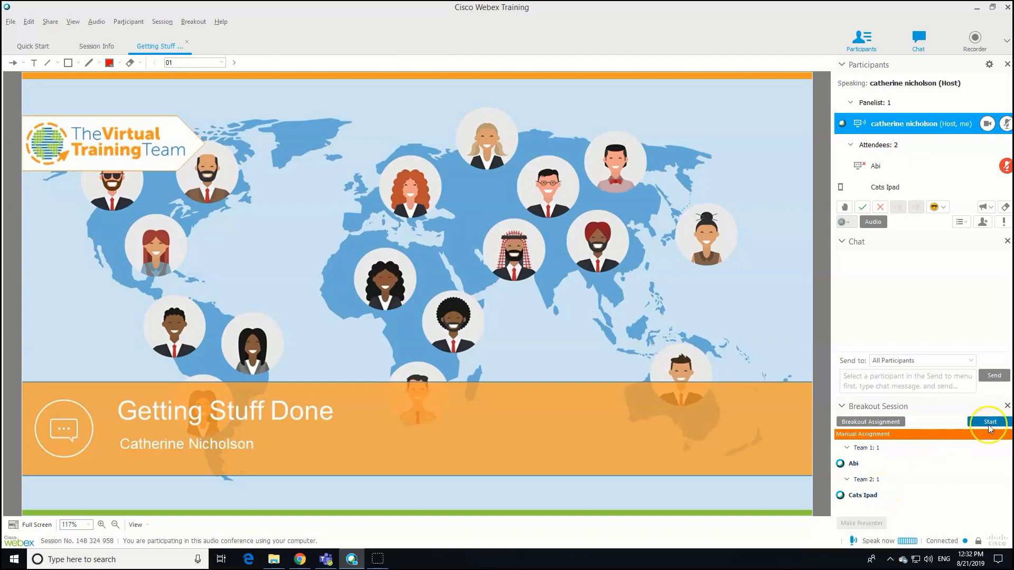
mouse_move(990, 421)
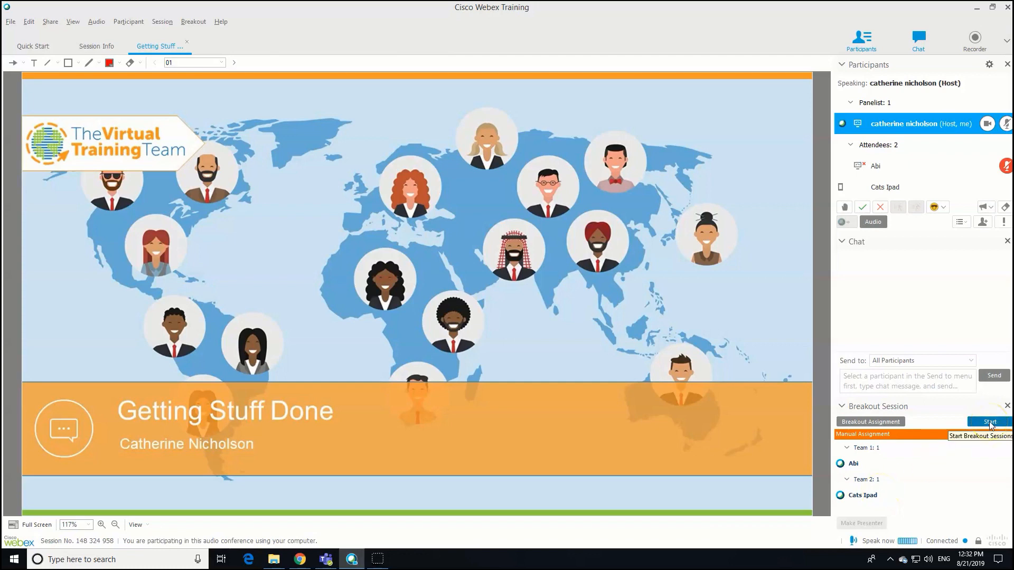
click(989, 421)
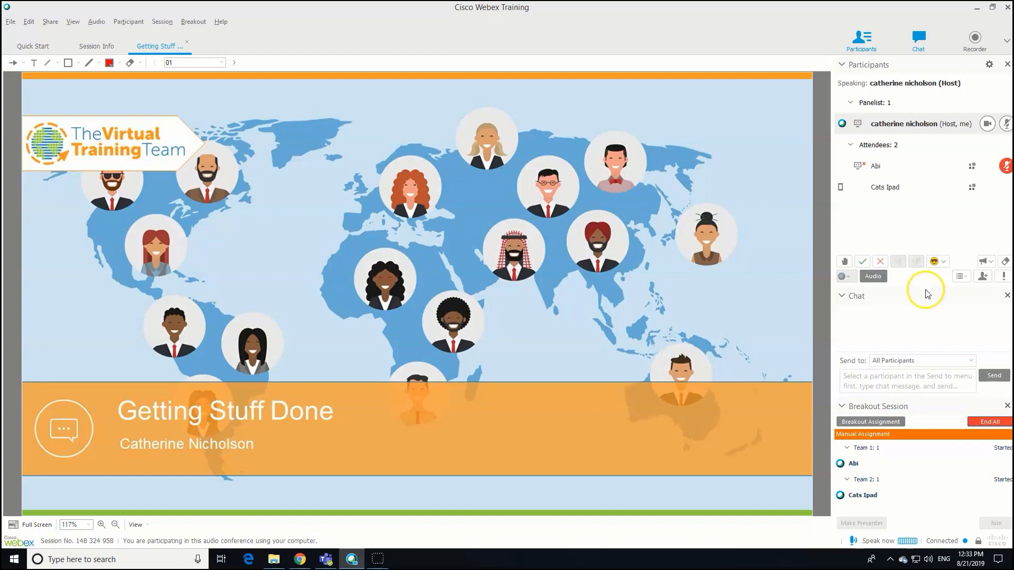
mouse_move(929, 298)
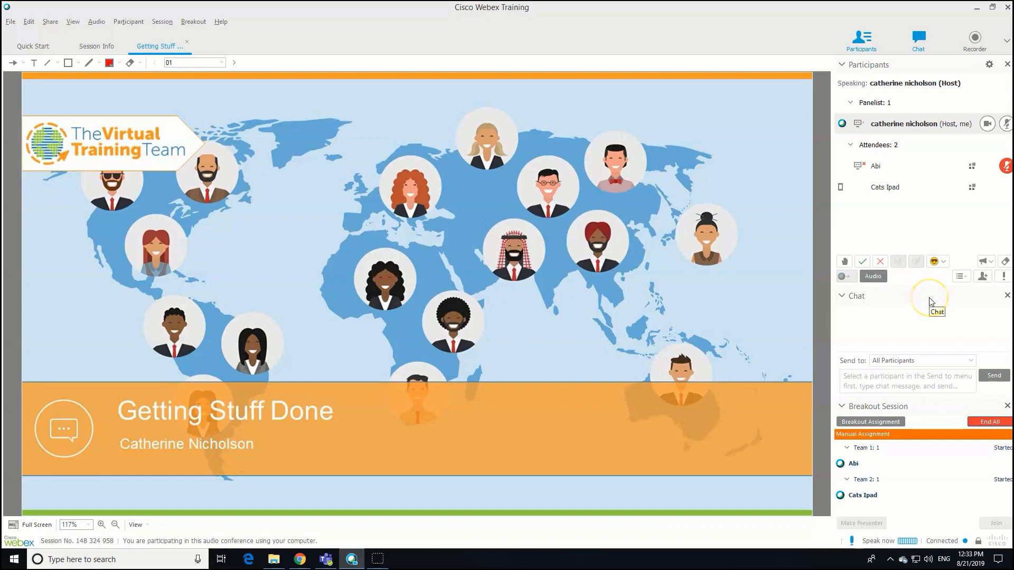
mouse_move(813, 192)
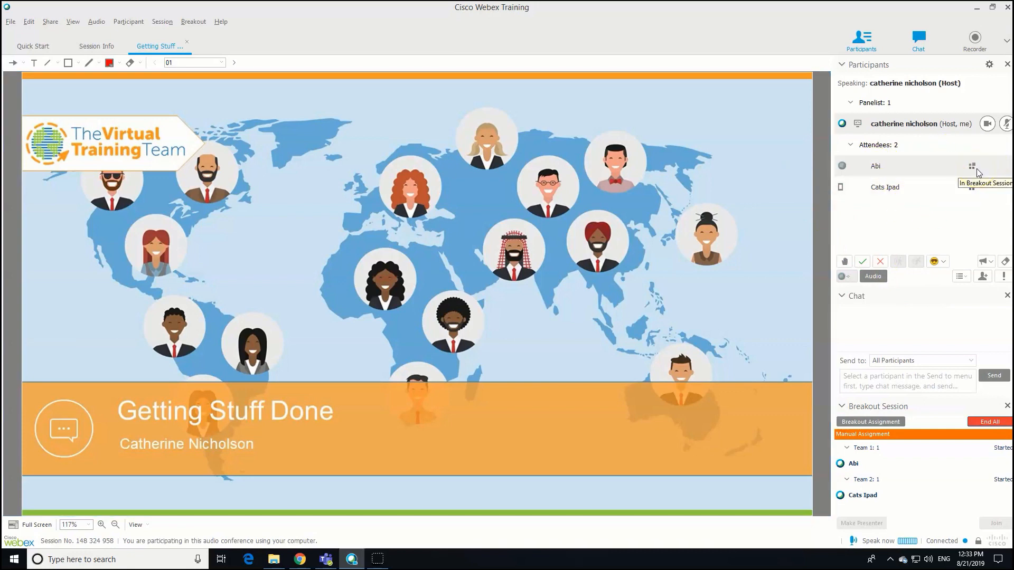
mouse_move(975, 188)
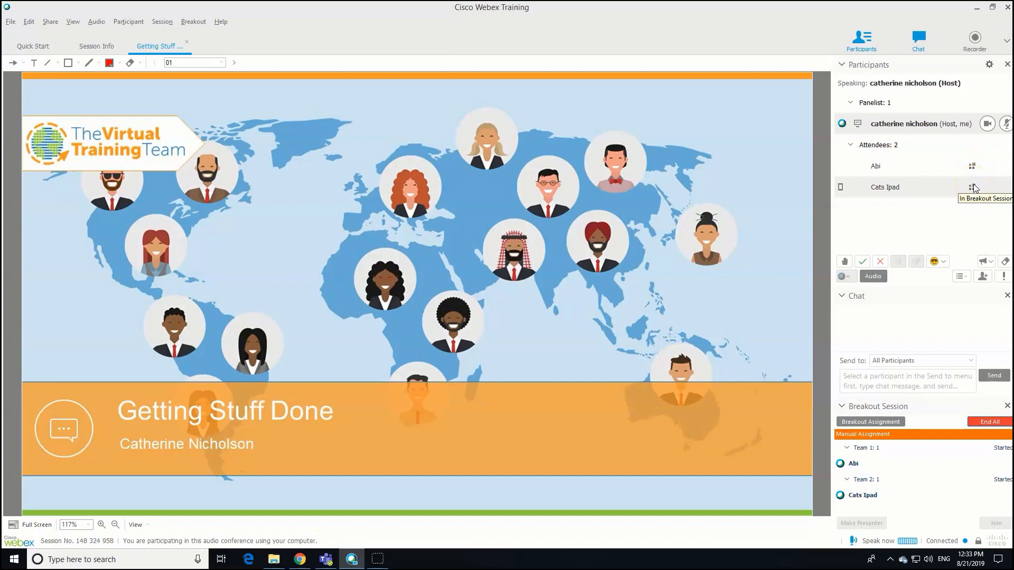
mouse_move(975, 188)
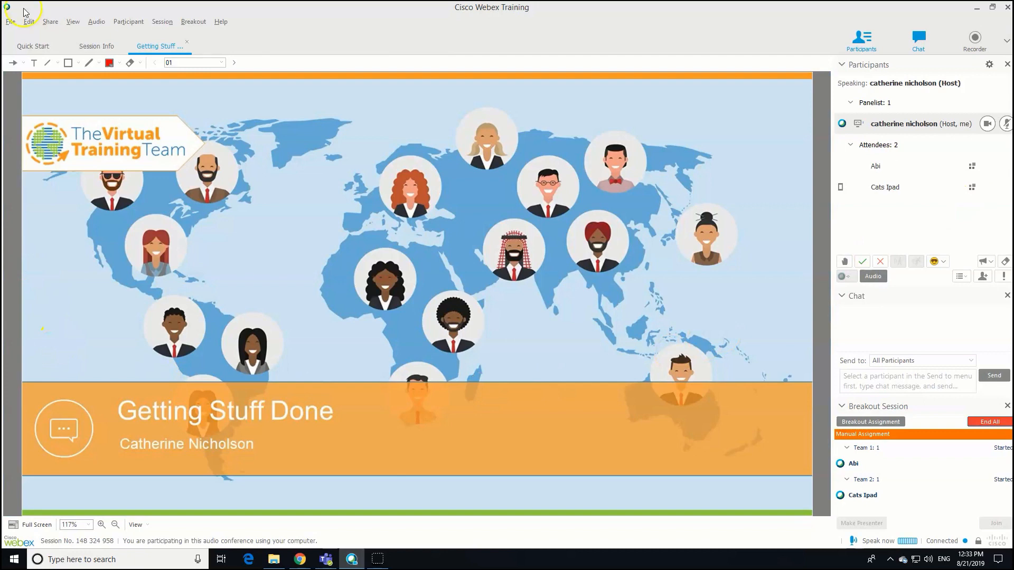
Step: Broadcast 'Hey everyone - you've 2 mins left' to All Attendees
click(192, 21)
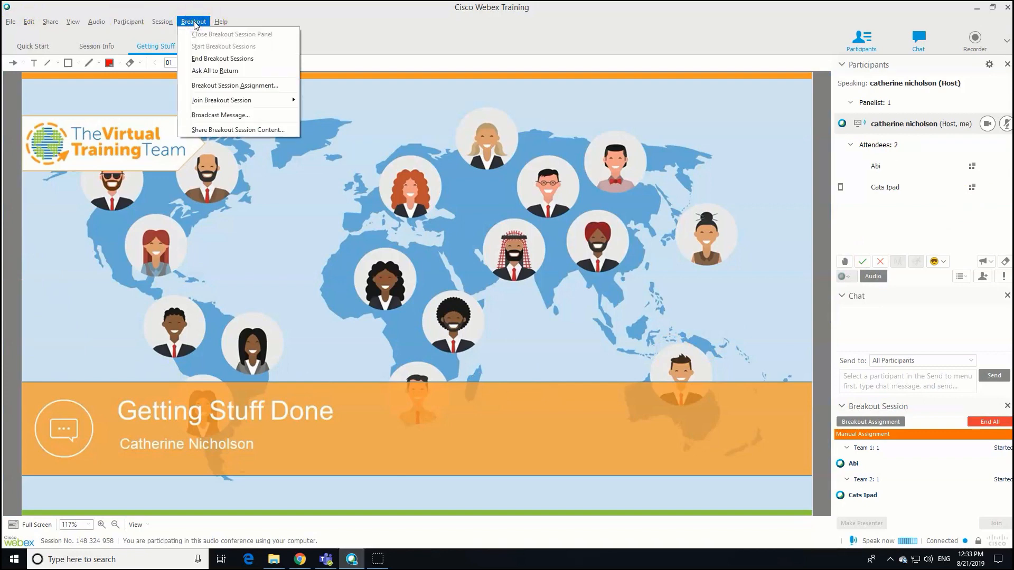
mouse_move(220, 115)
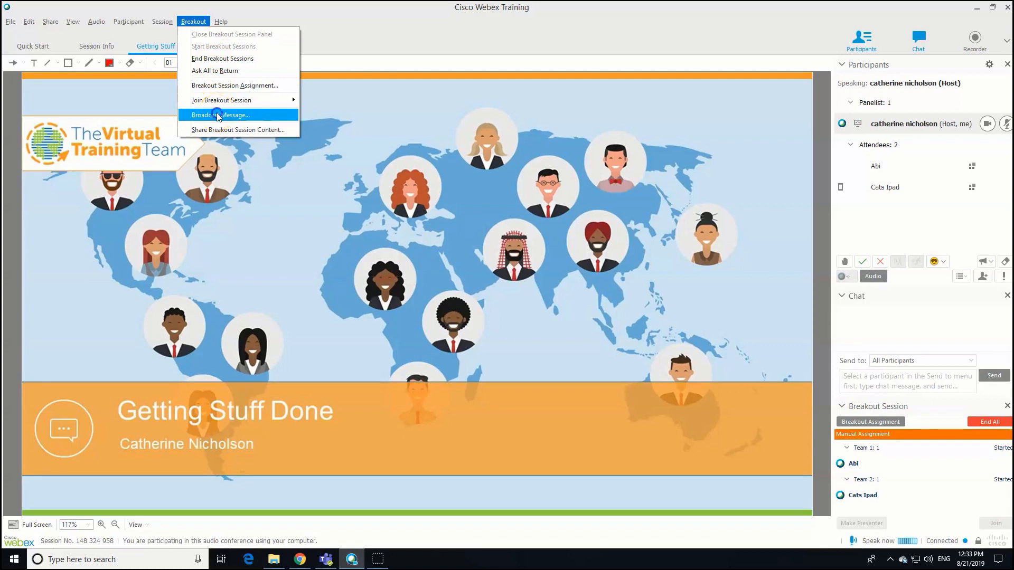
click(220, 114)
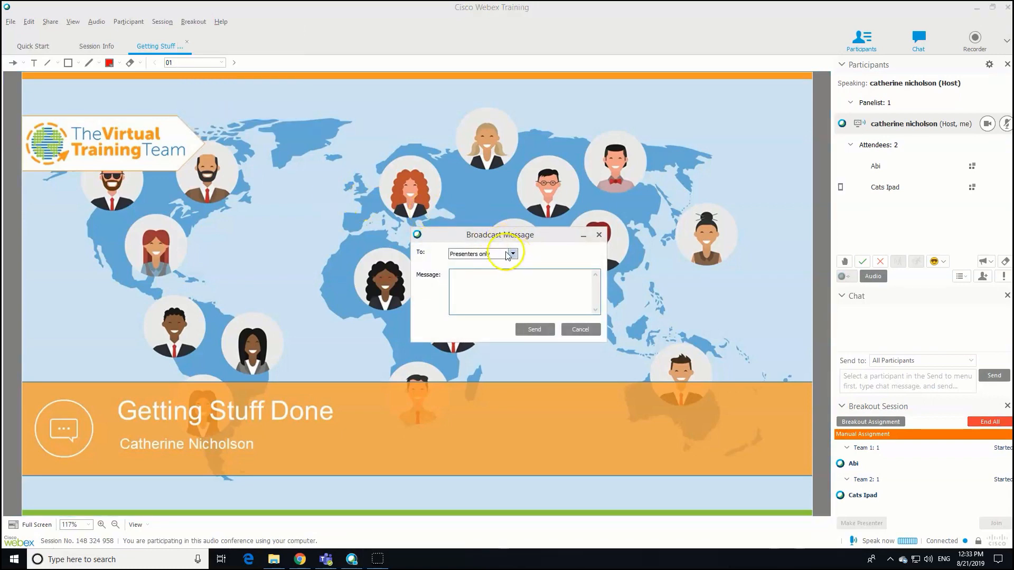
click(513, 254)
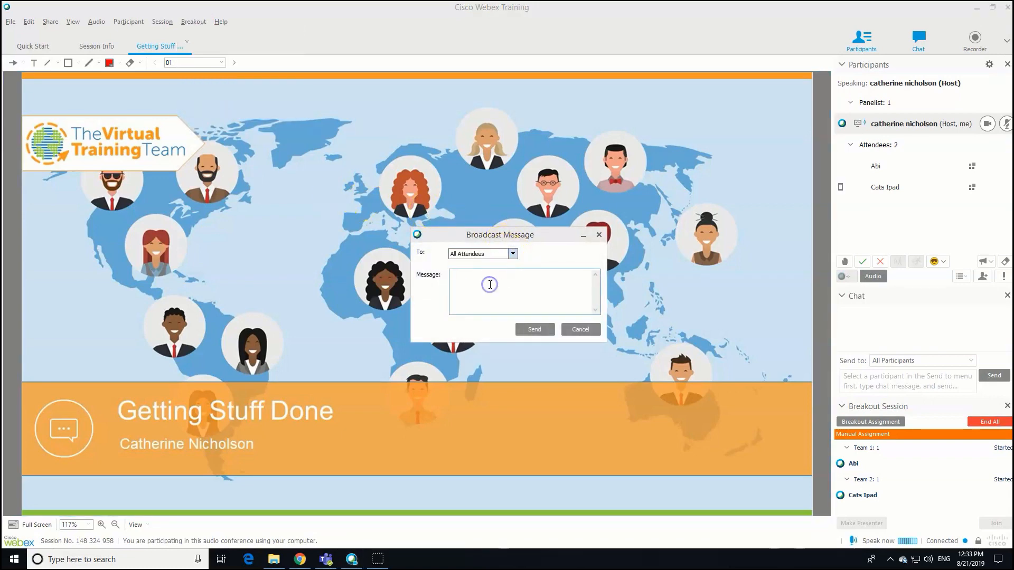
click(489, 285)
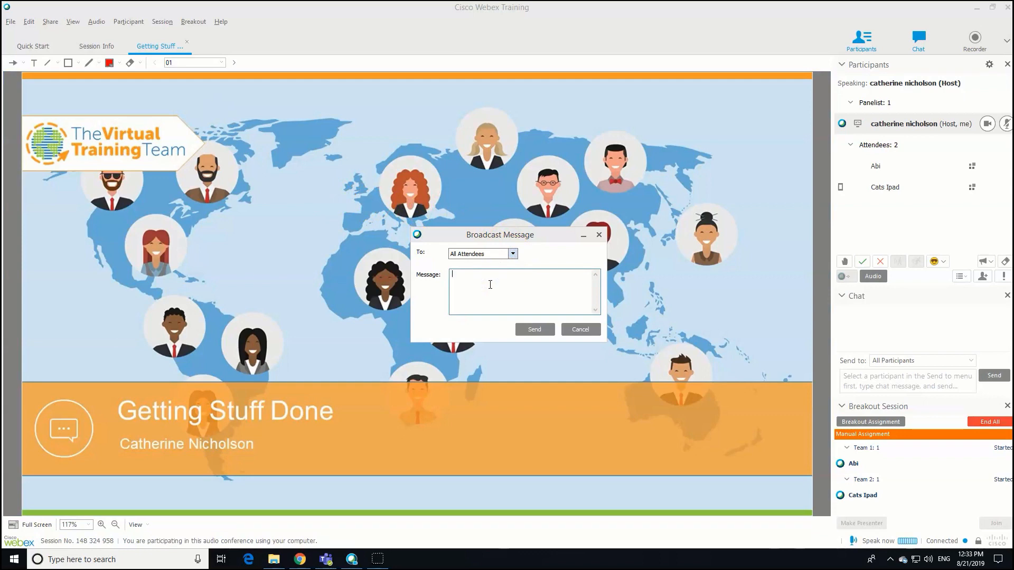
text(Hey everyone - y)
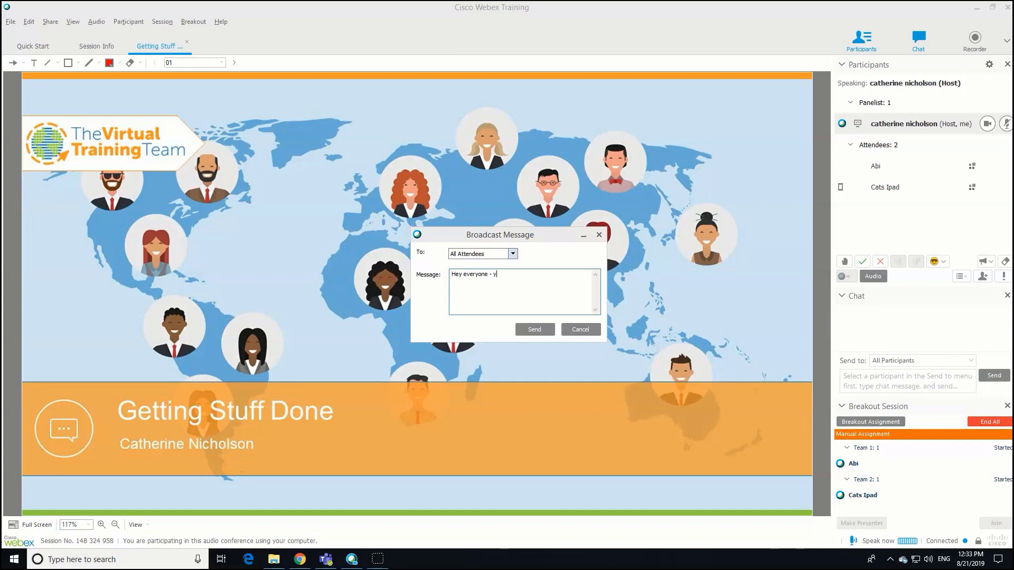
text(ou've 2 mins left)
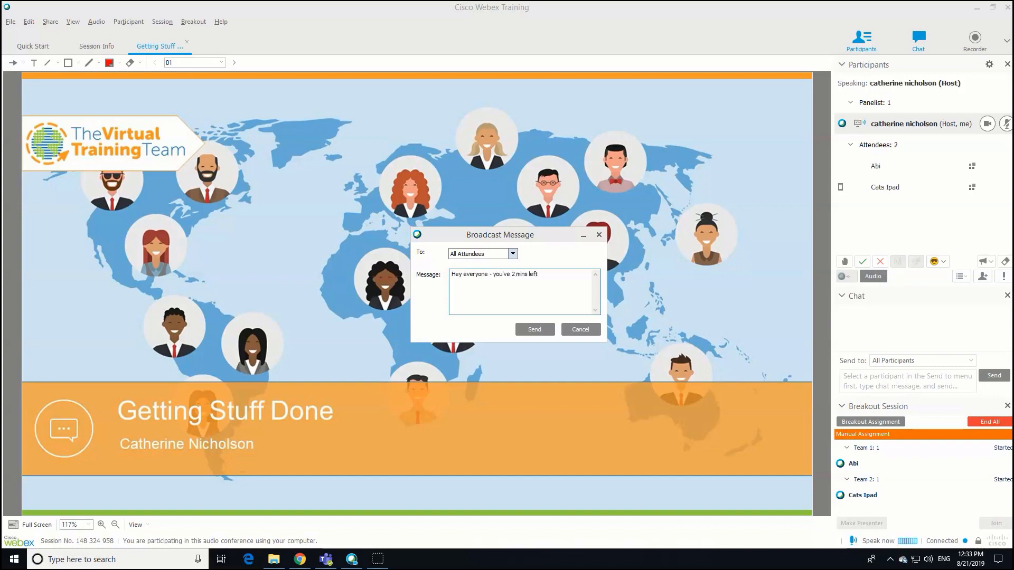
click(534, 330)
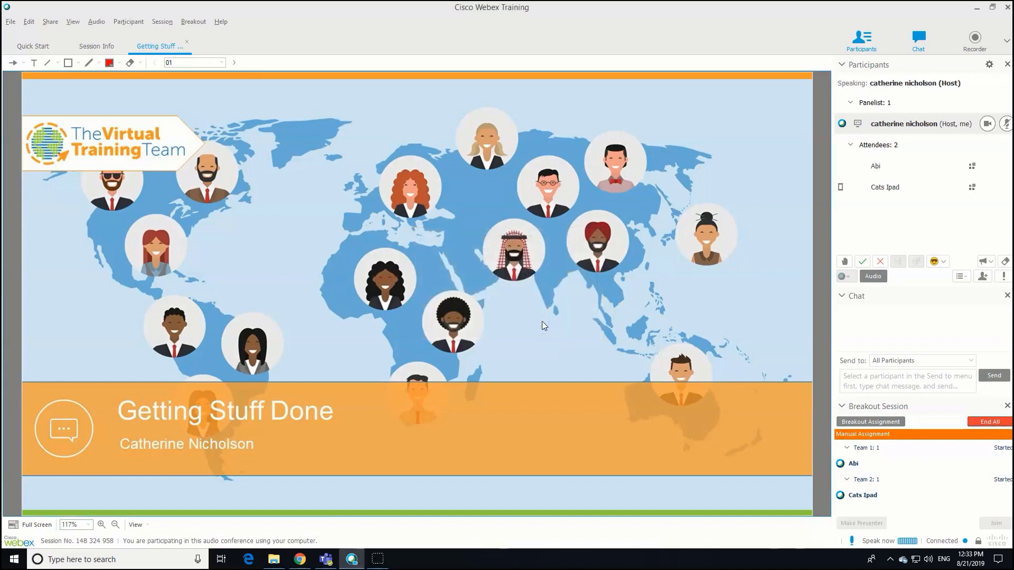
mouse_move(545, 324)
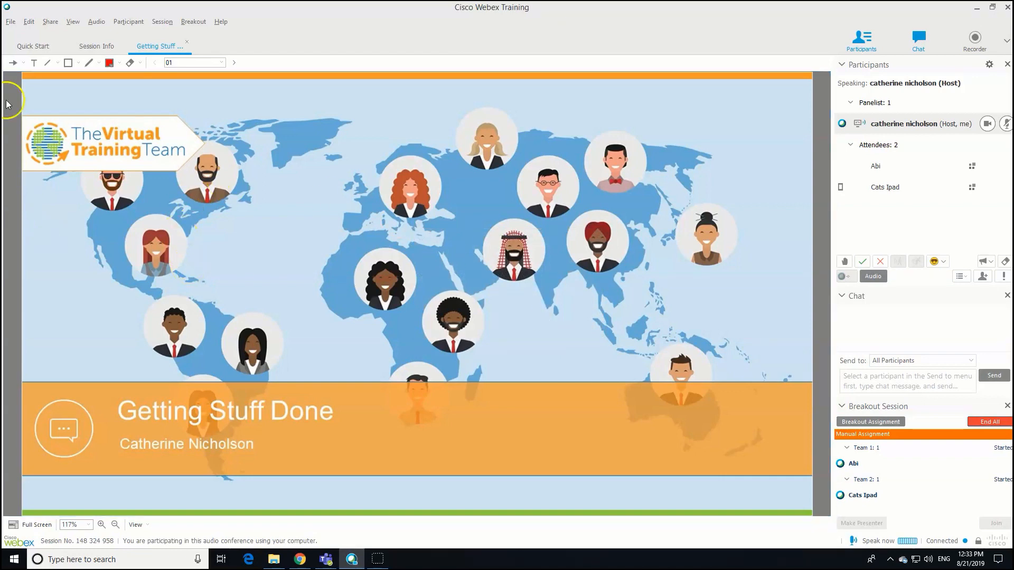
Step: Join Team 1's breakout session and agree to switch audio over to it
click(192, 21)
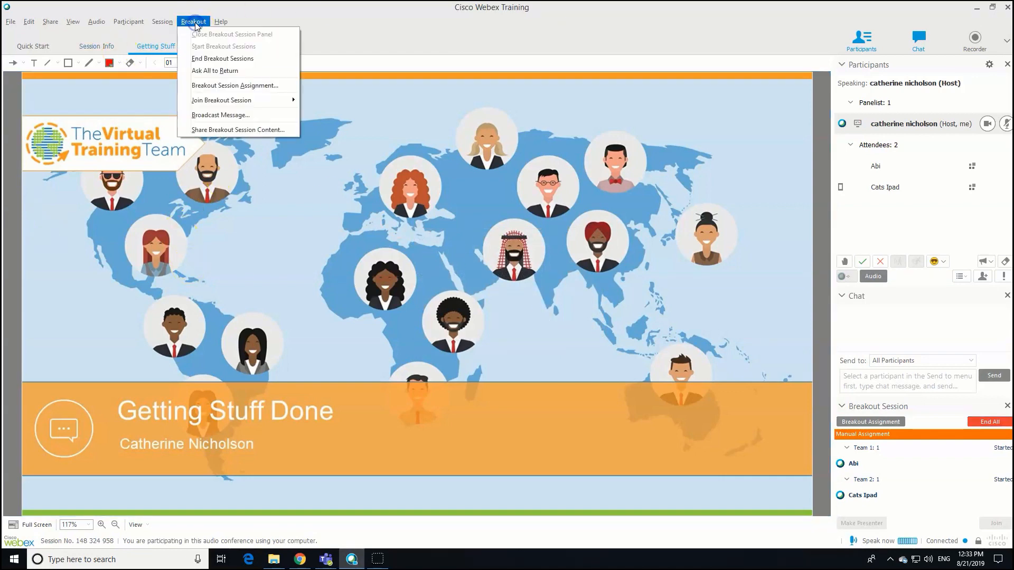
mouse_move(220, 100)
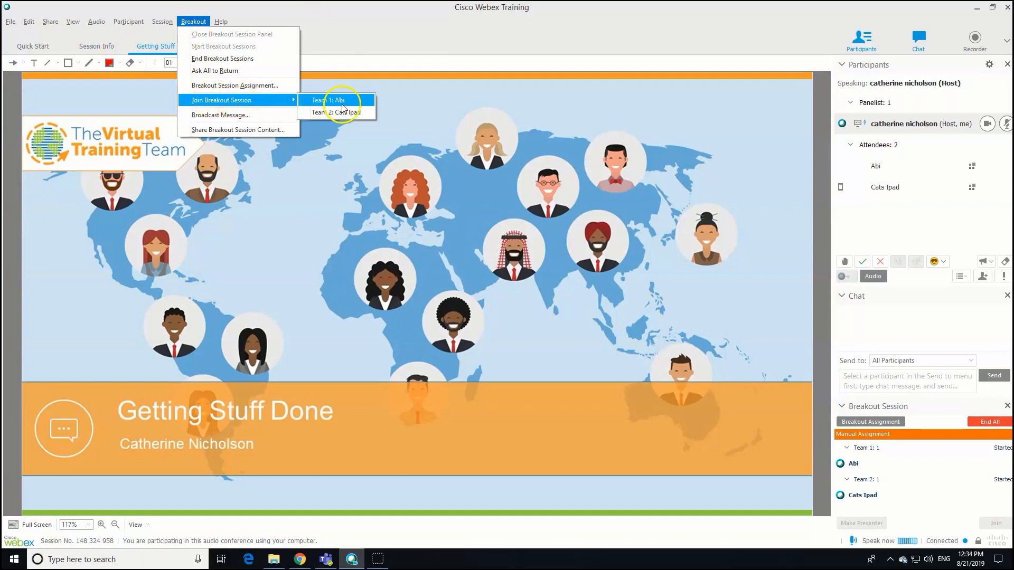
click(335, 101)
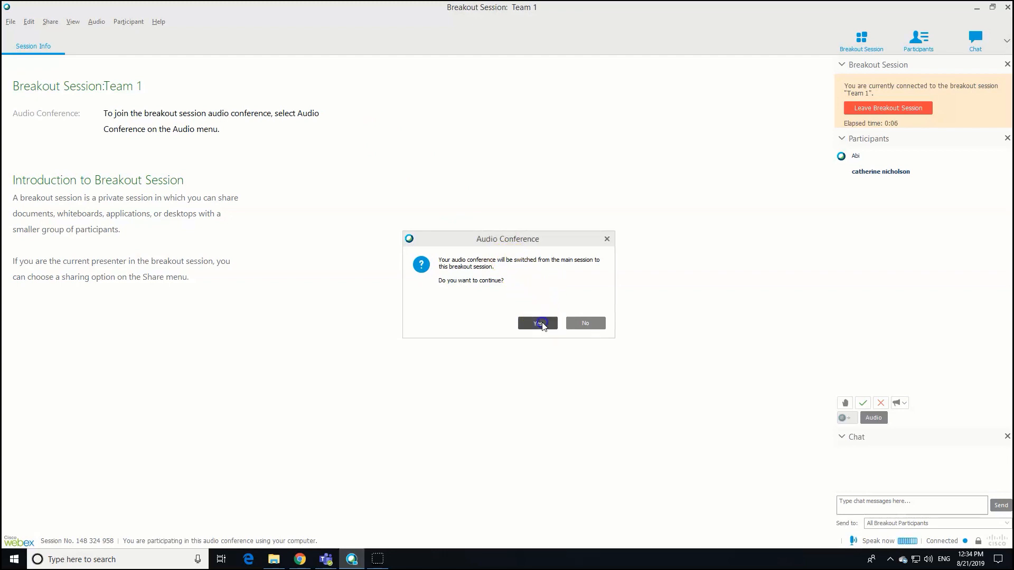
click(537, 323)
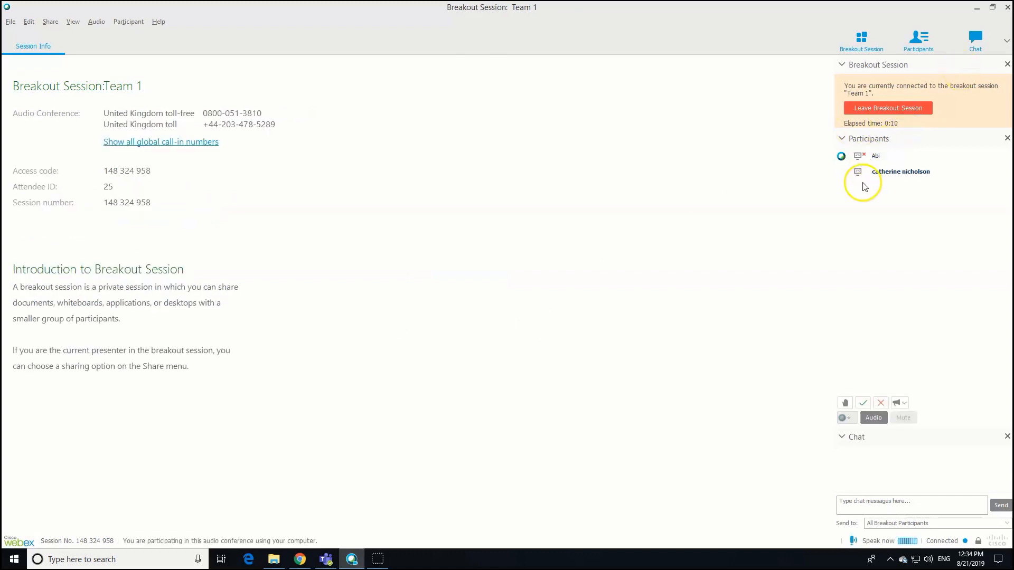
mouse_move(869, 176)
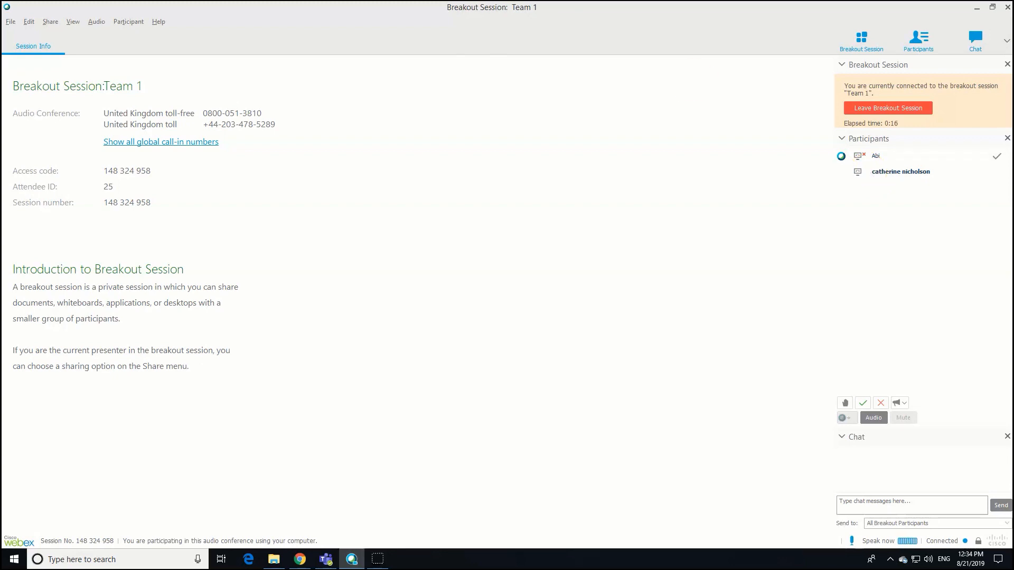
Step: Share the Demand for Perfection PowerPoint file with the Team 1 group
click(50, 21)
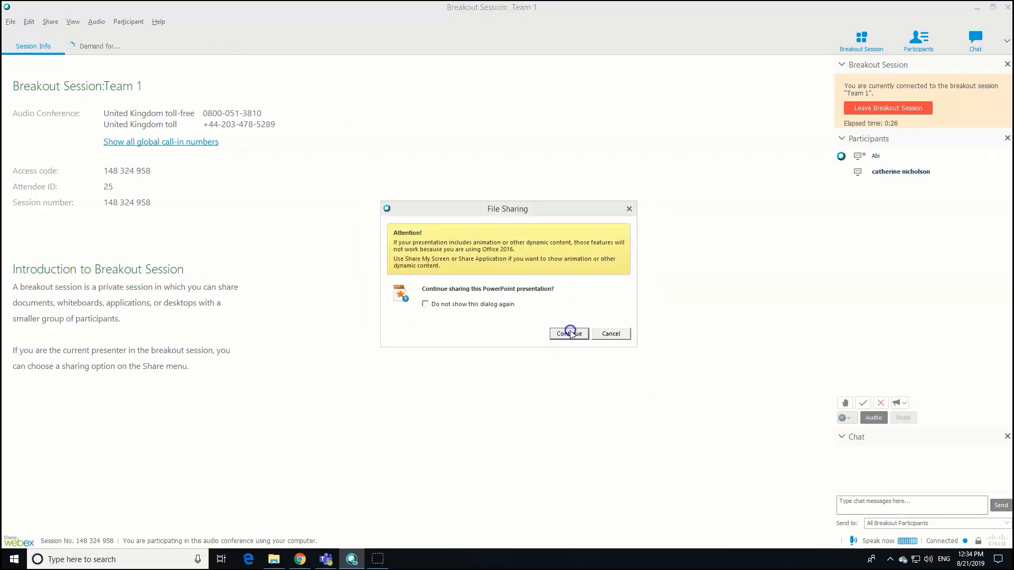
click(568, 334)
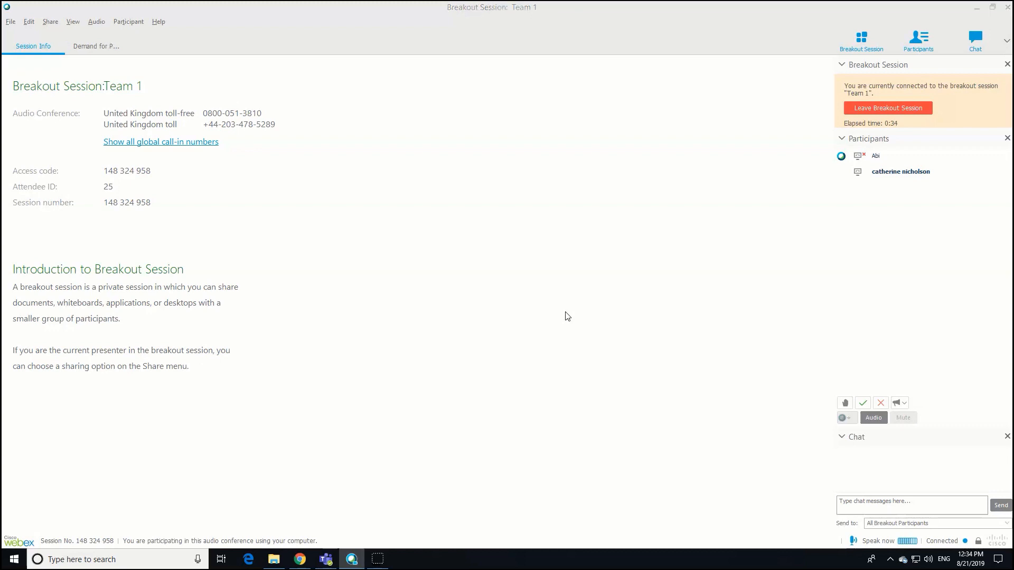
click(95, 45)
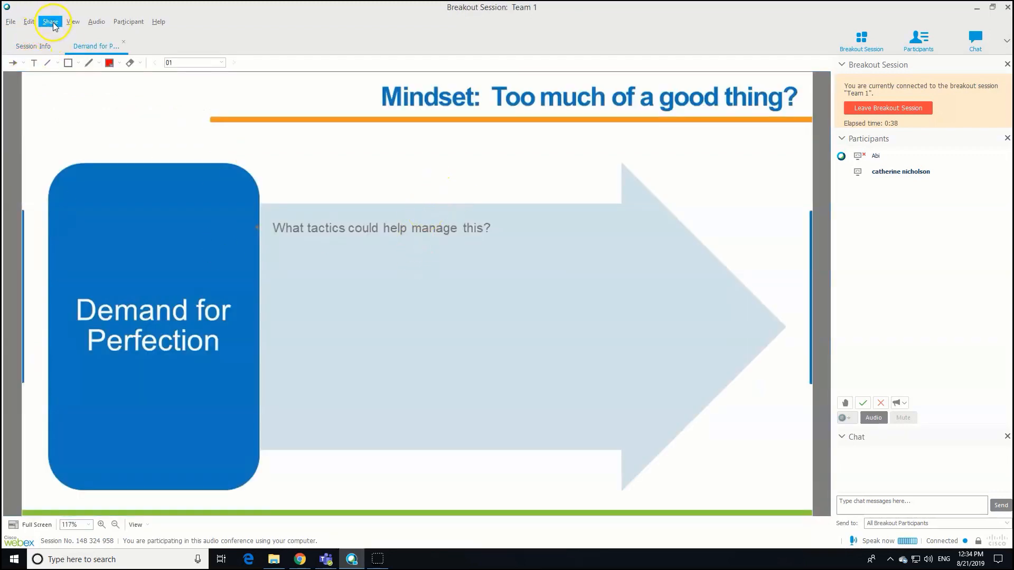
click(49, 21)
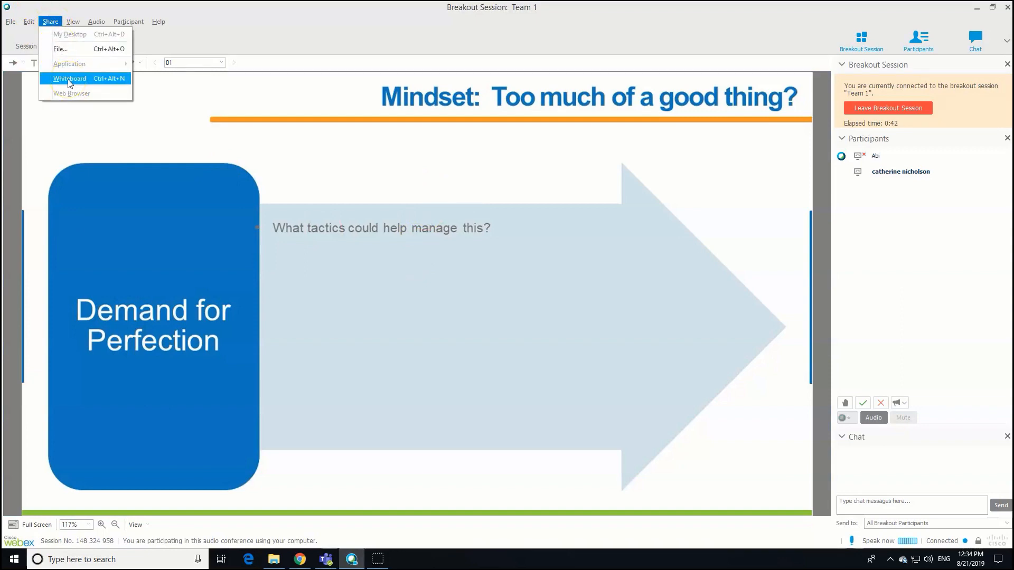
Step: Share a new whiteboard in Team 1 and add the text 'hello' to it
click(69, 79)
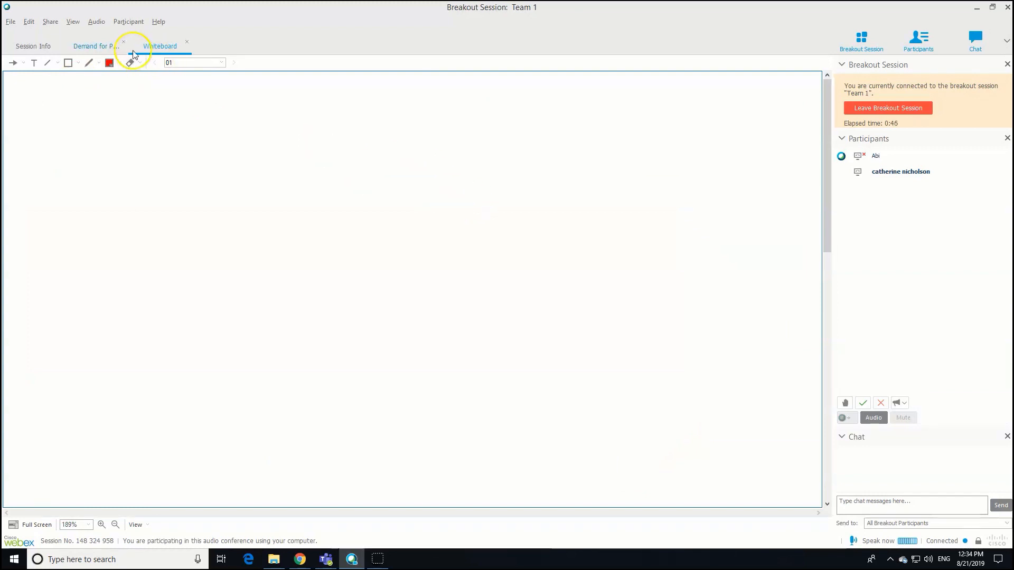
click(160, 46)
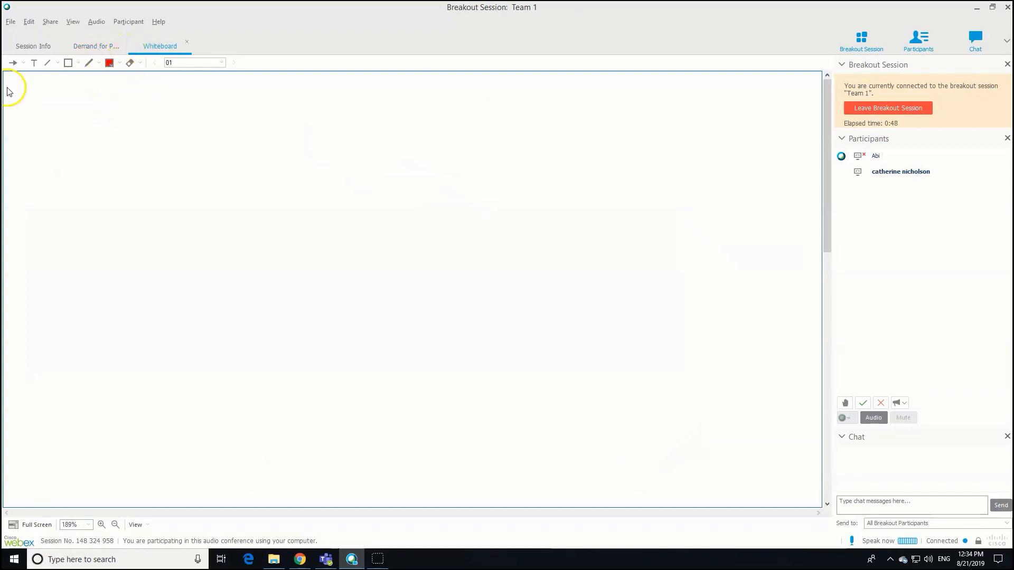
mouse_move(253, 80)
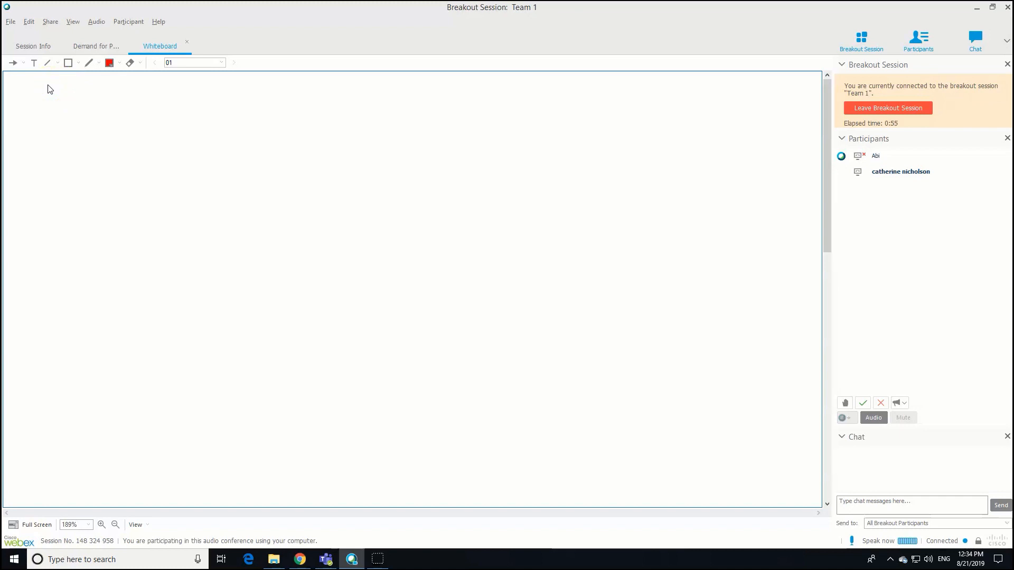
click(34, 62)
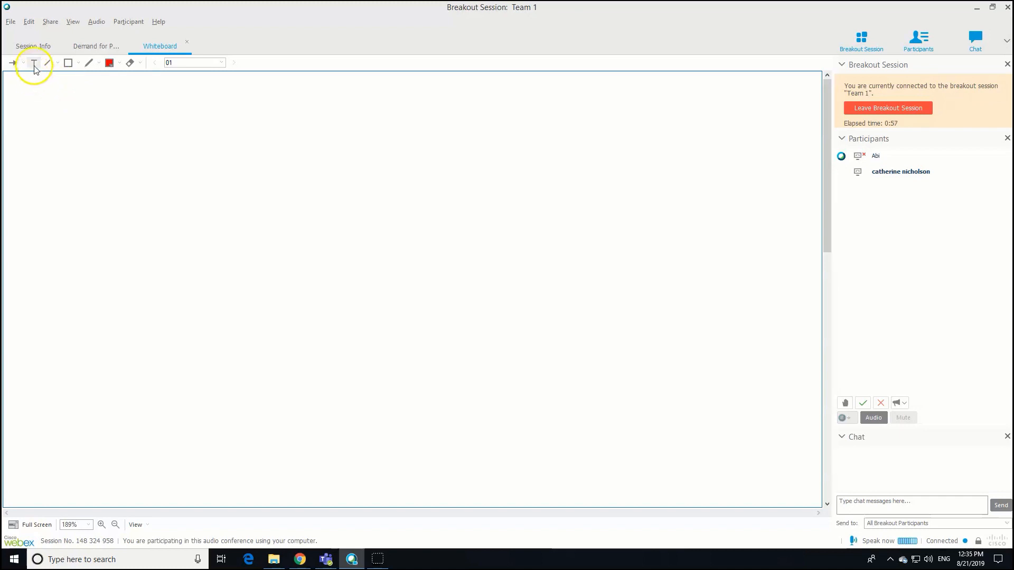
click(34, 62)
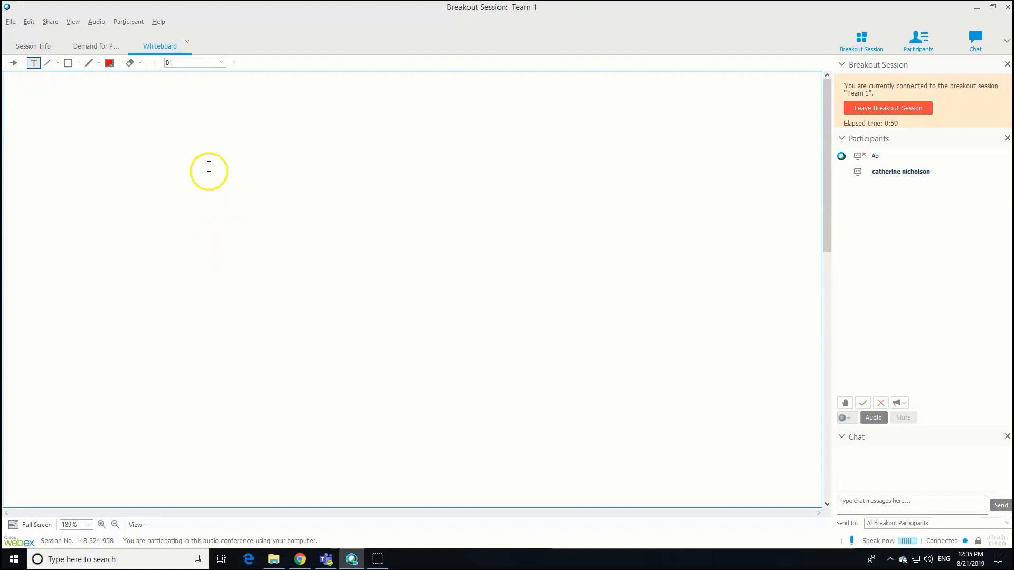
text(hello)
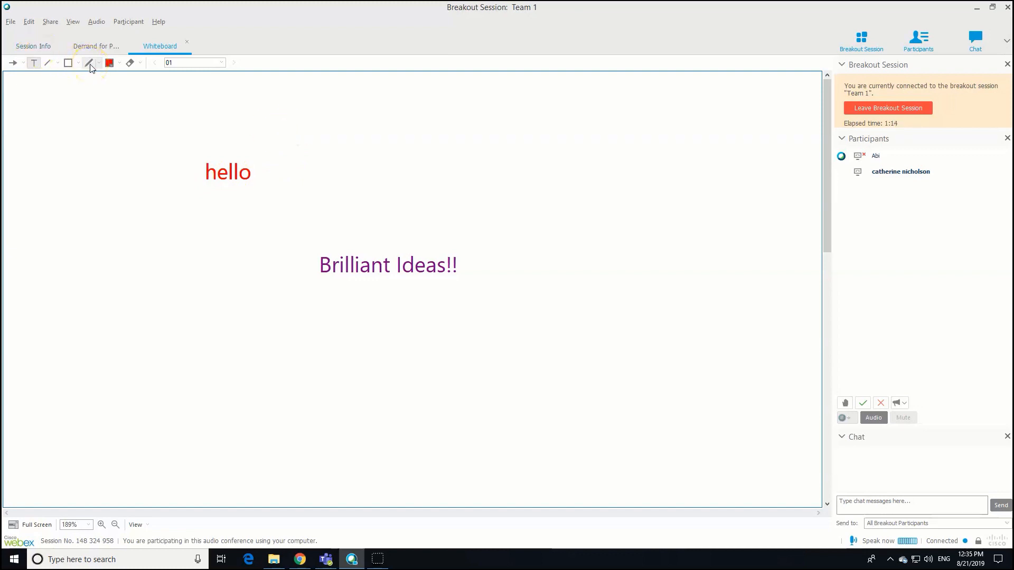
Step: Draw red pen loops around 'Brilliant Ideas!!' and point at spots on the whiteboard
drag(216, 204, 582, 265)
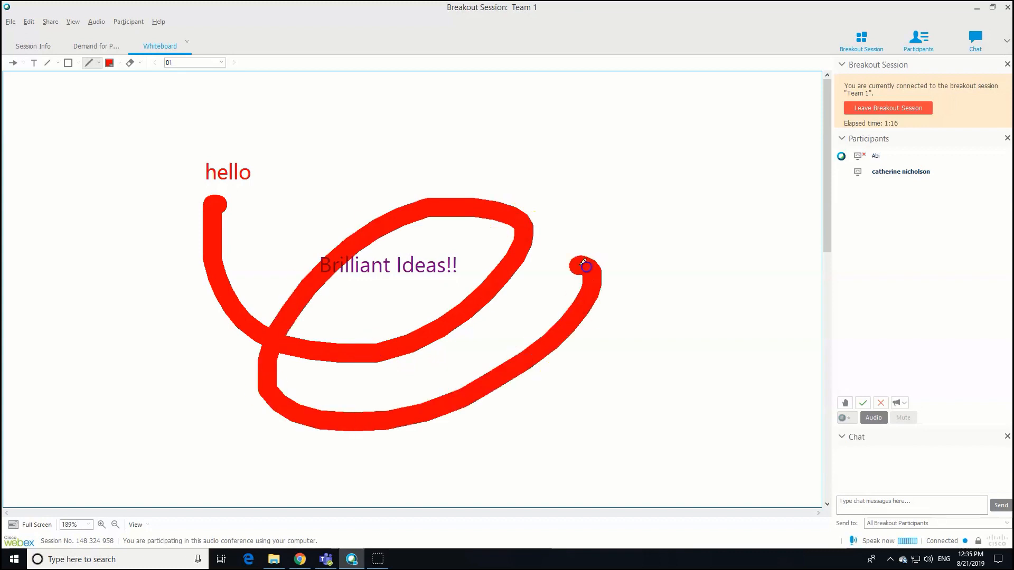
click(120, 62)
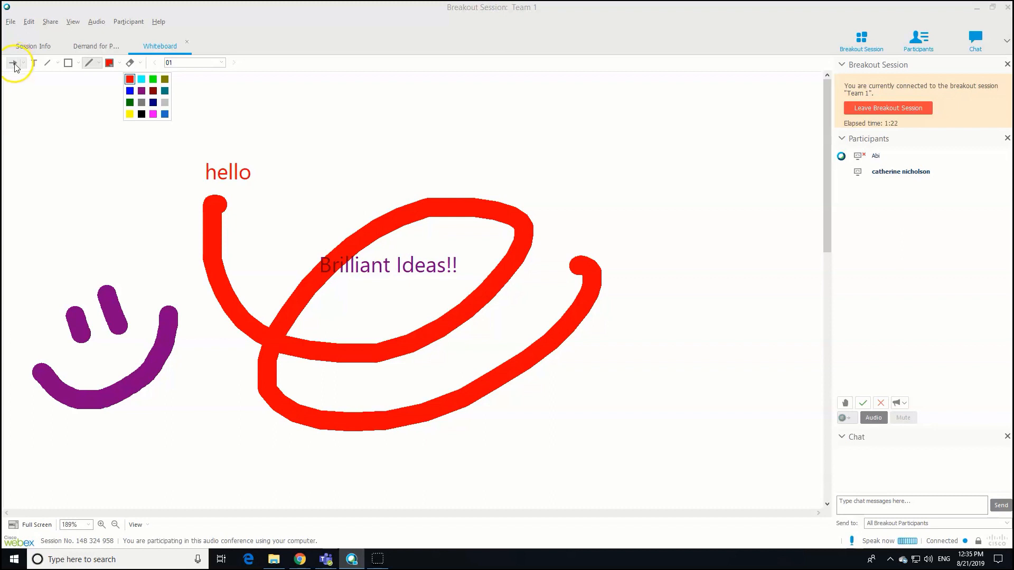
click(14, 62)
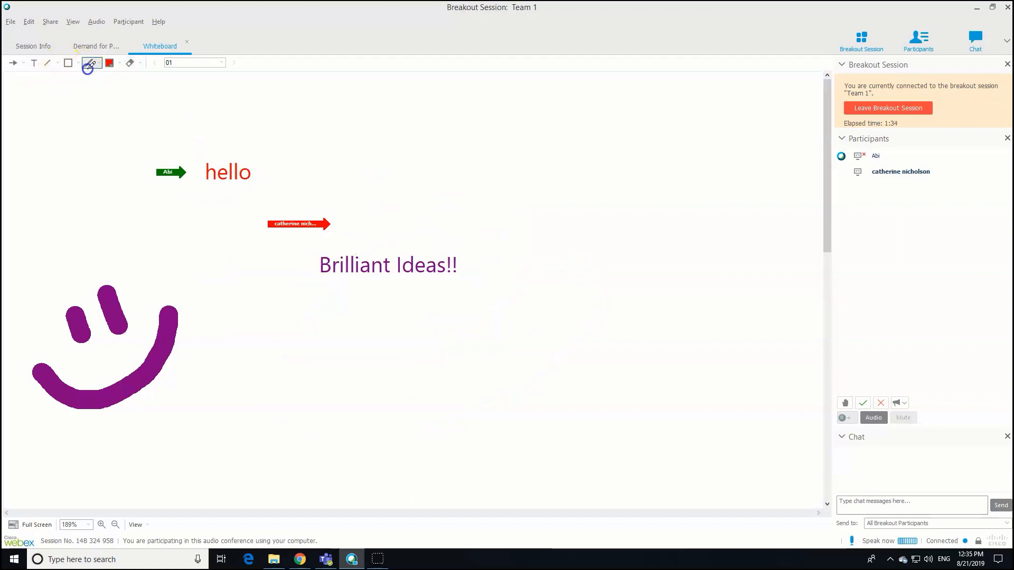
drag(454, 149, 534, 310)
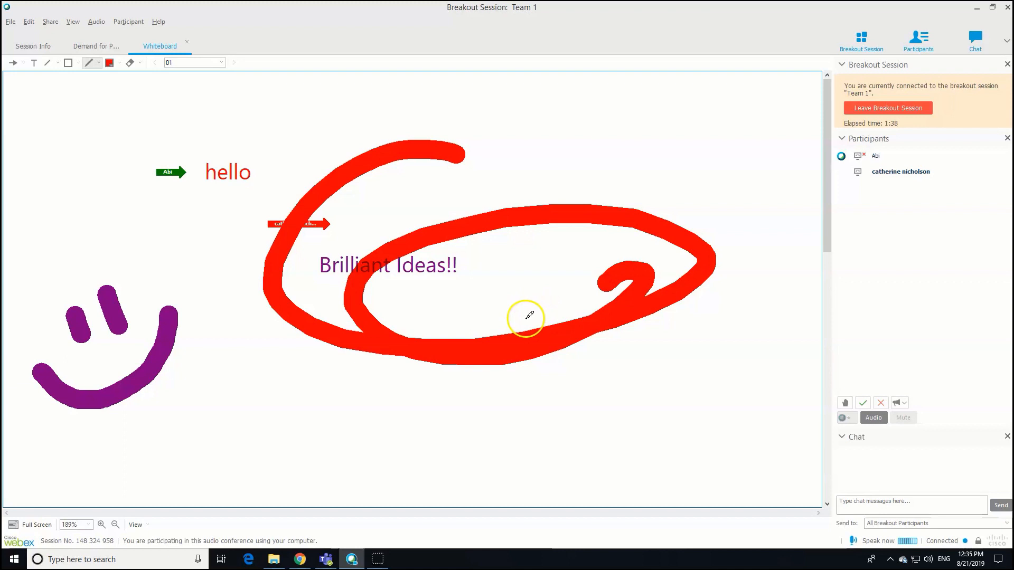
mouse_move(100, 116)
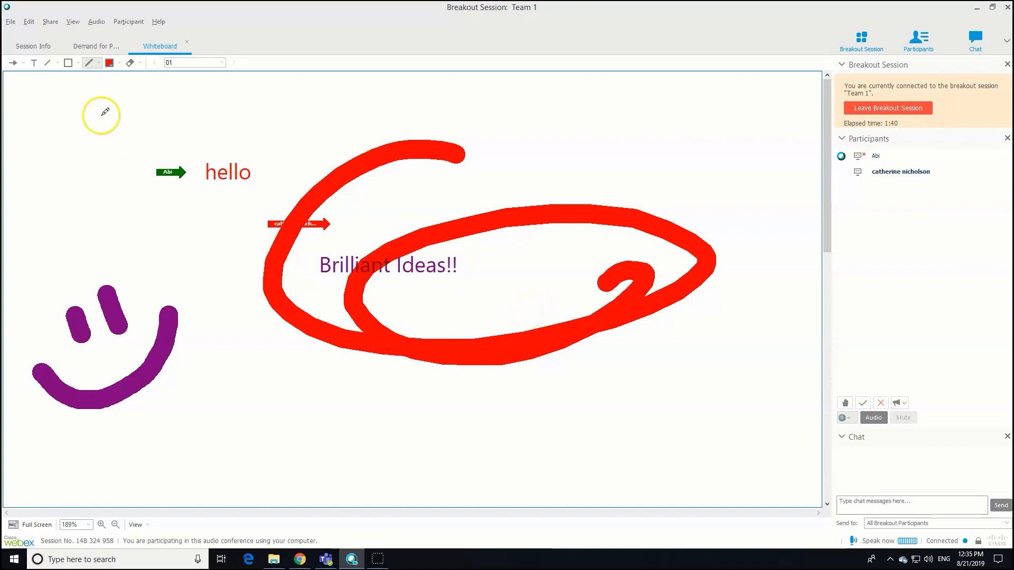
Step: Review Team 1's whiteboard, then leave the breakout back to the main session
click(96, 45)
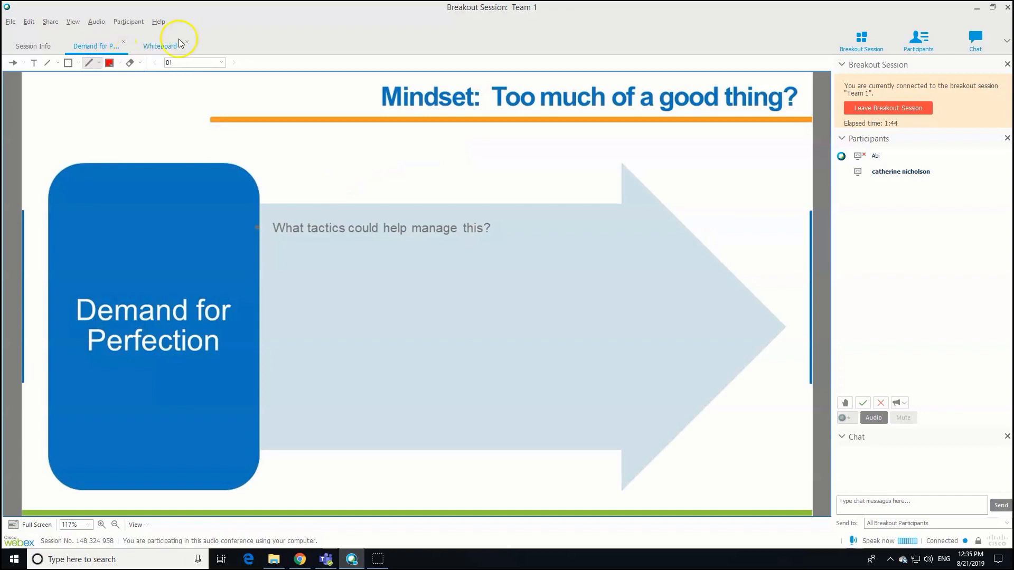
click(160, 46)
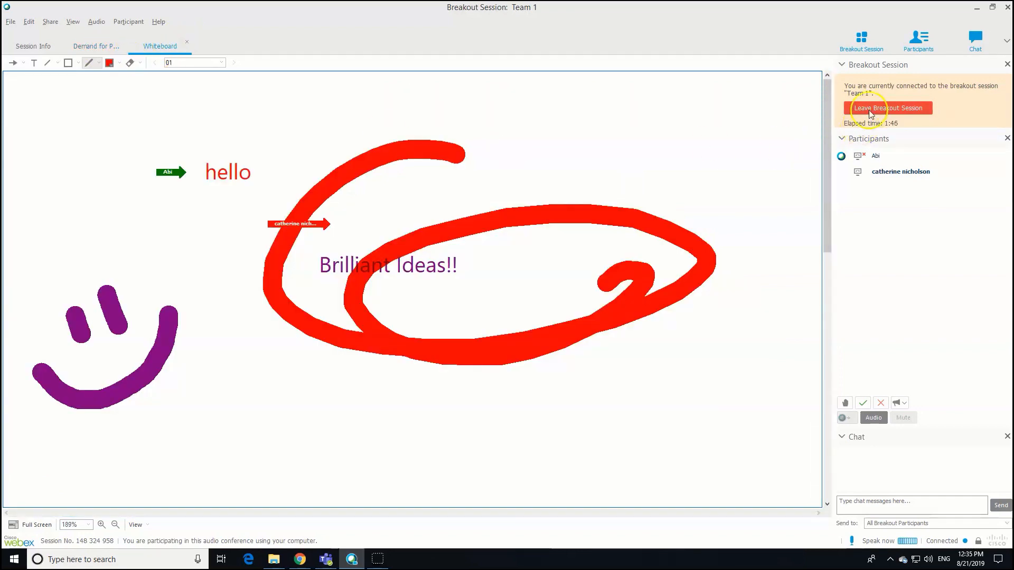
mouse_move(887, 108)
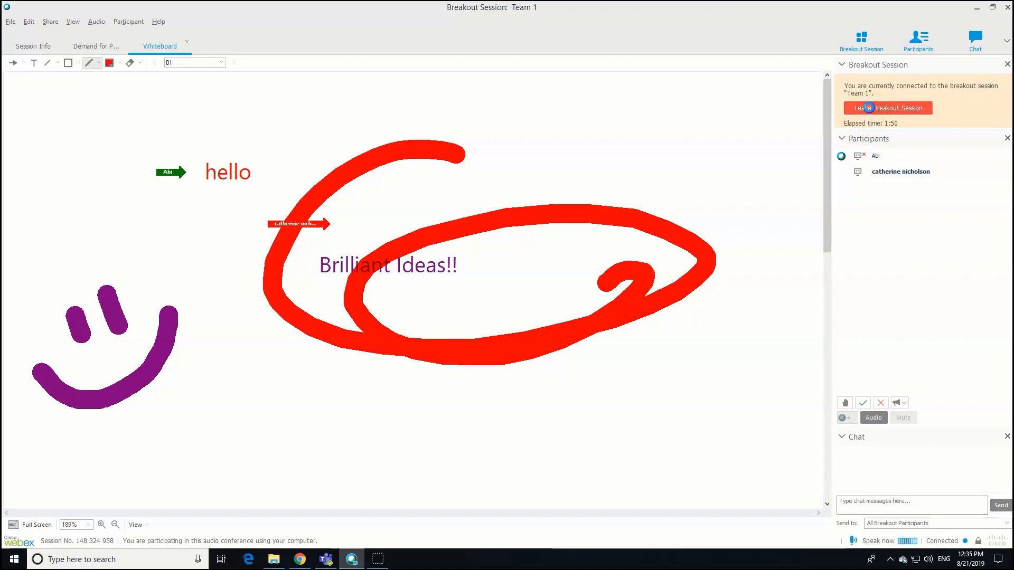
click(887, 108)
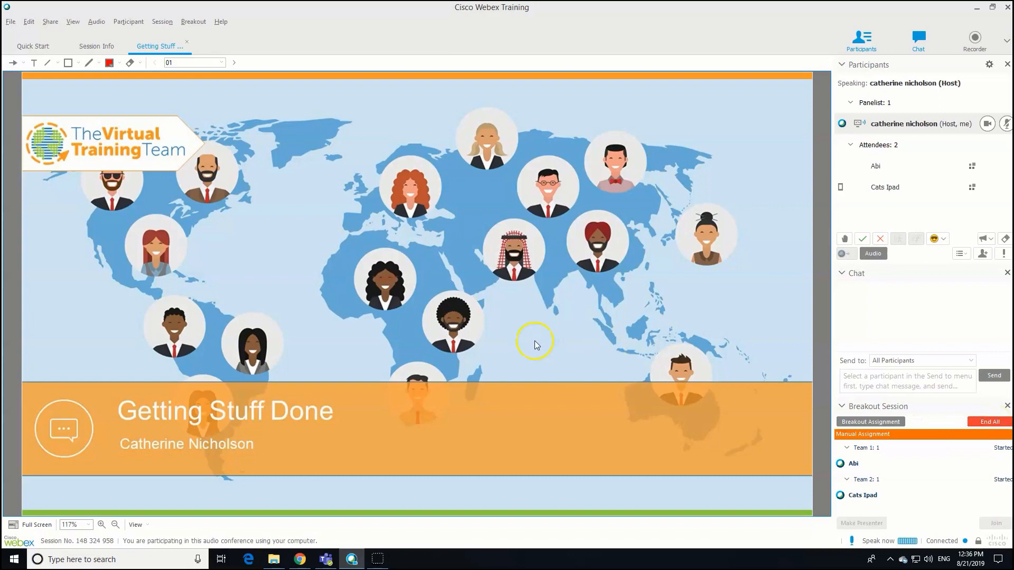
mouse_move(28, 141)
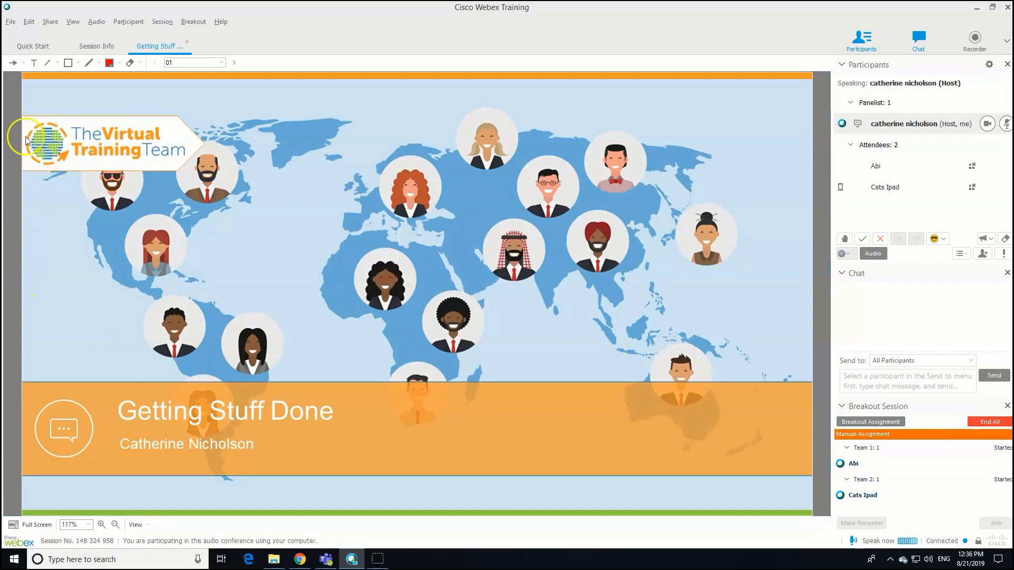
Step: Ask all attendees to return, then end both Team 1 and Team 2 sessions
click(192, 21)
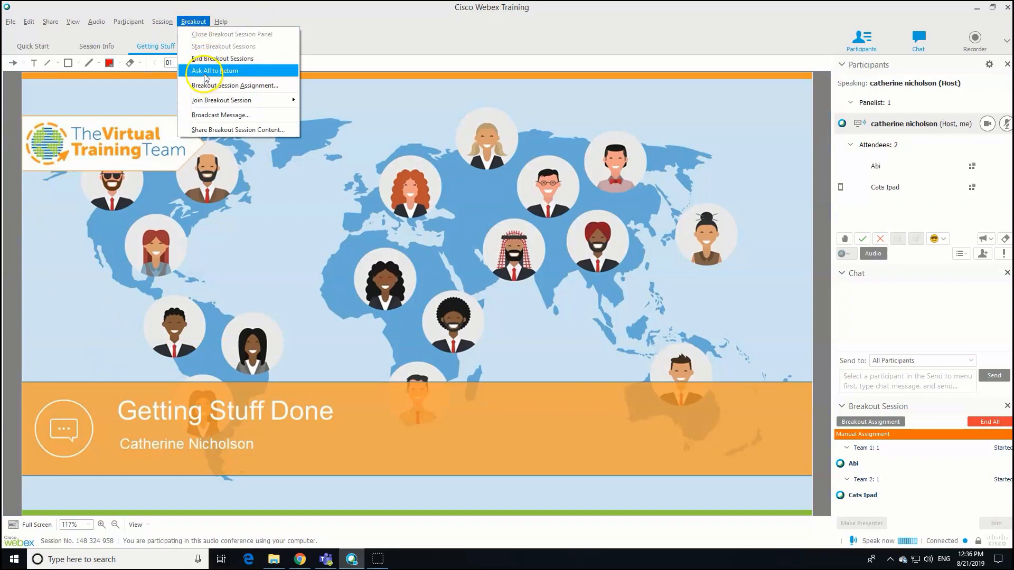
click(213, 70)
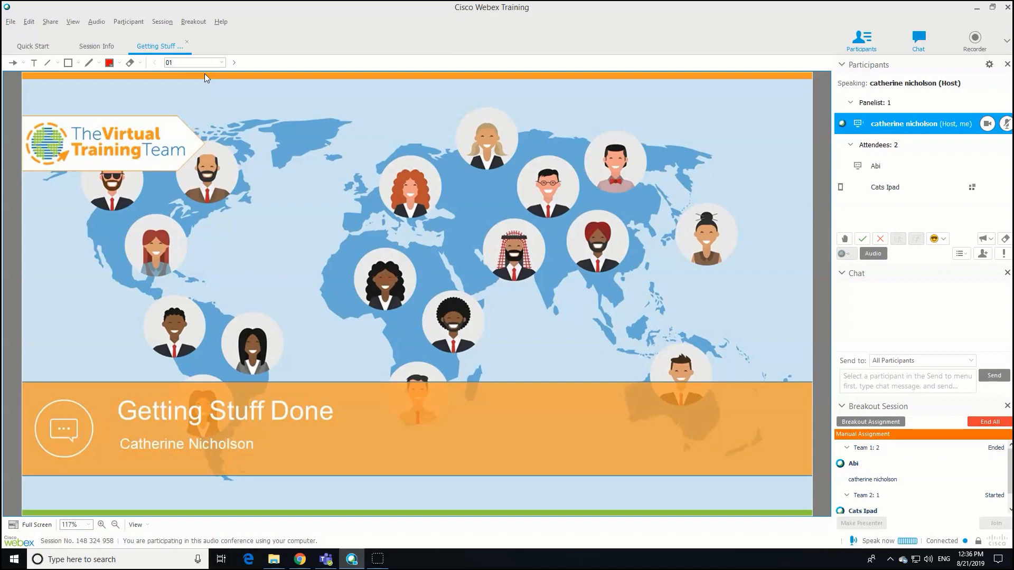
mouse_move(993, 421)
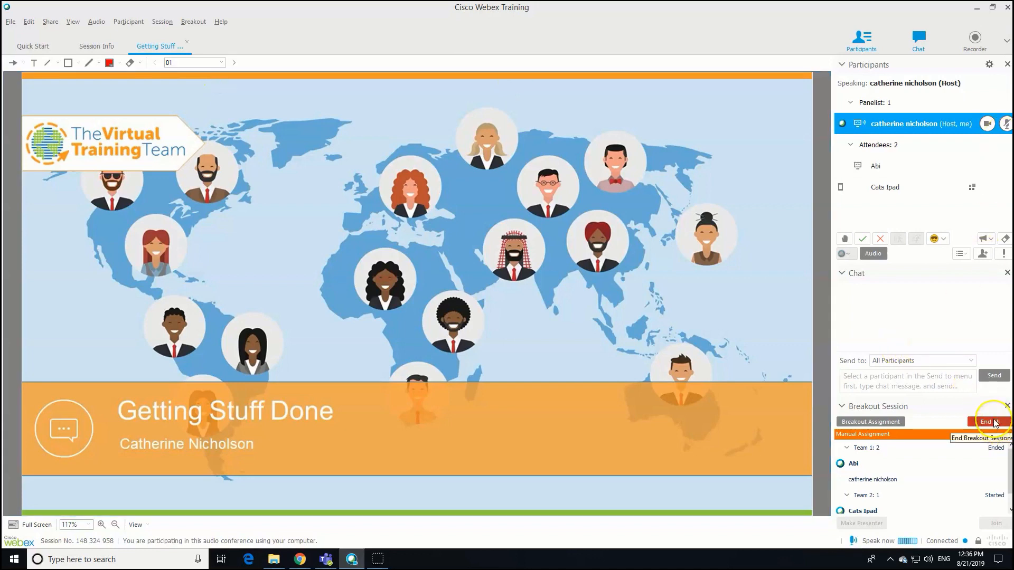
click(992, 421)
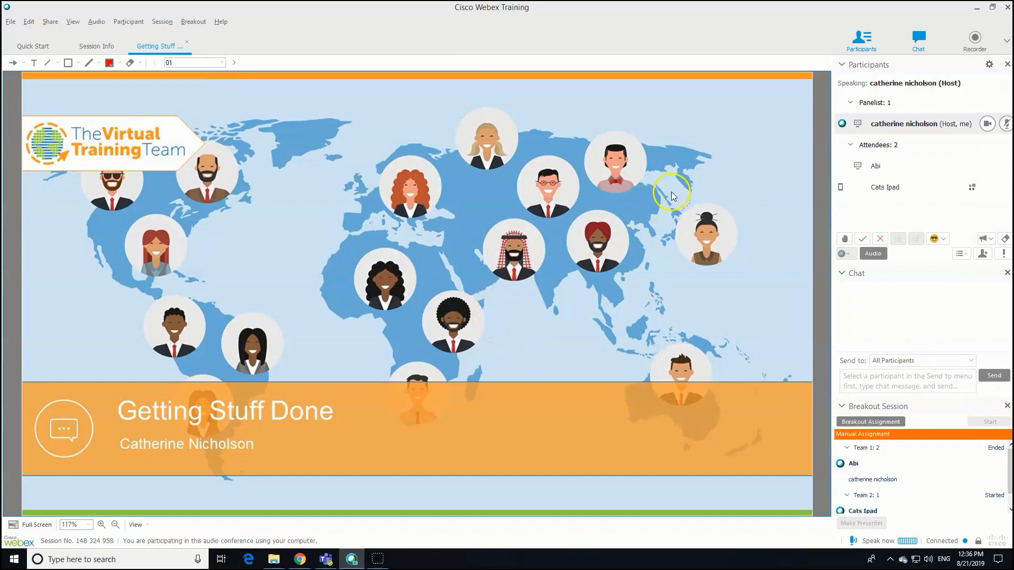
mouse_move(566, 195)
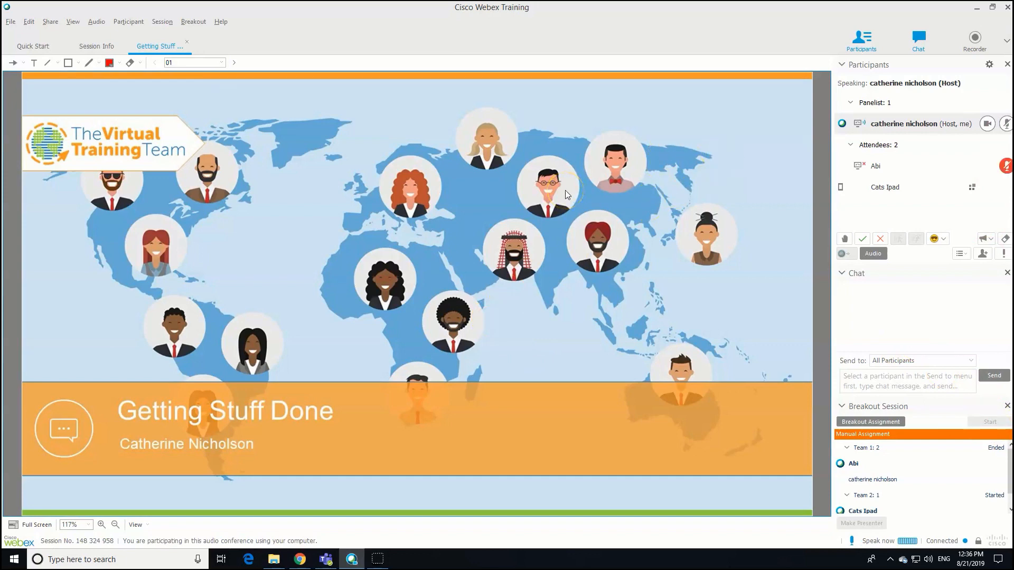
mouse_move(178, 46)
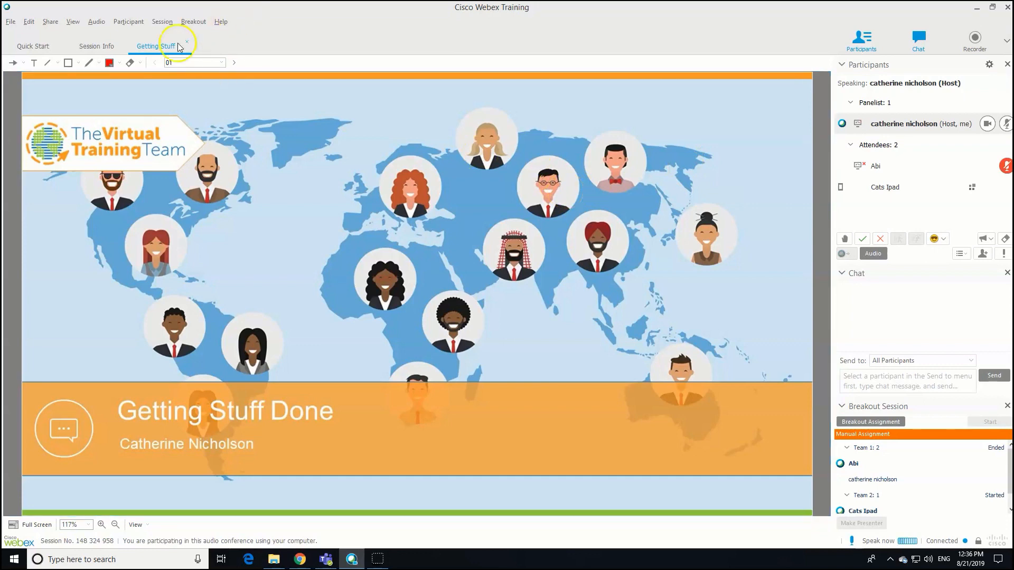
click(193, 21)
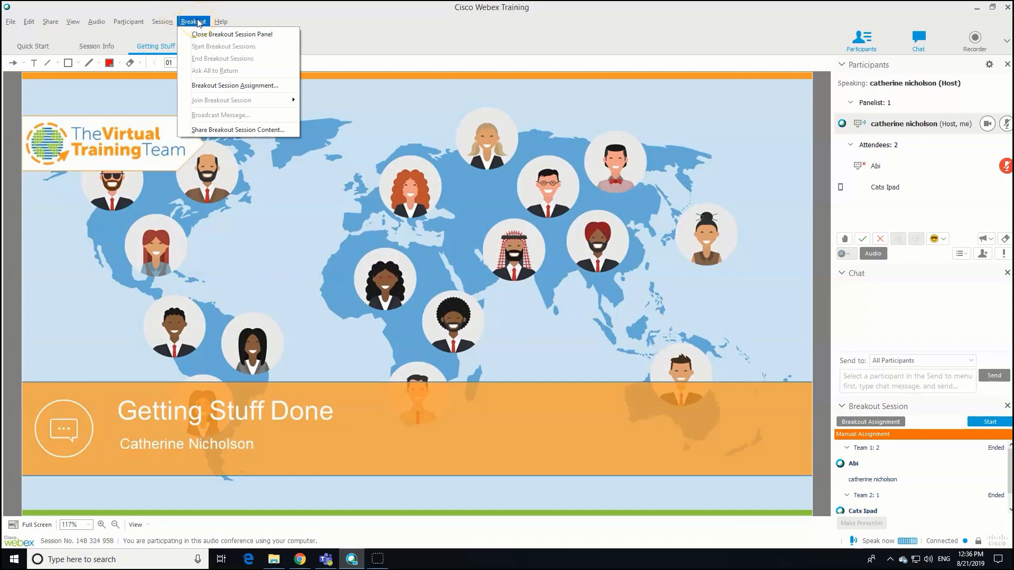
mouse_move(238, 130)
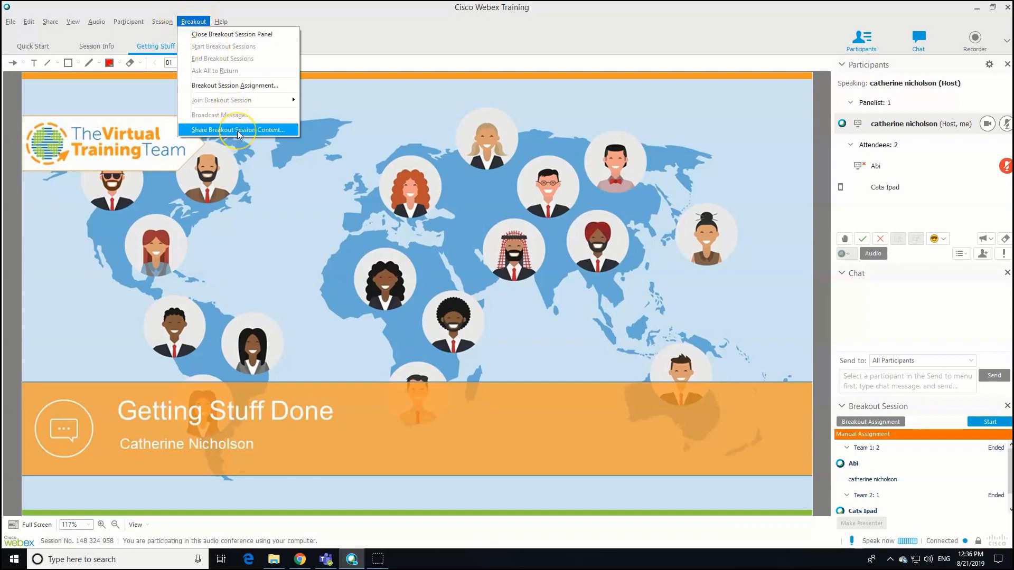
Step: Request Team 1's breakout content and display its shared Whiteboard_2 in the main session
click(232, 129)
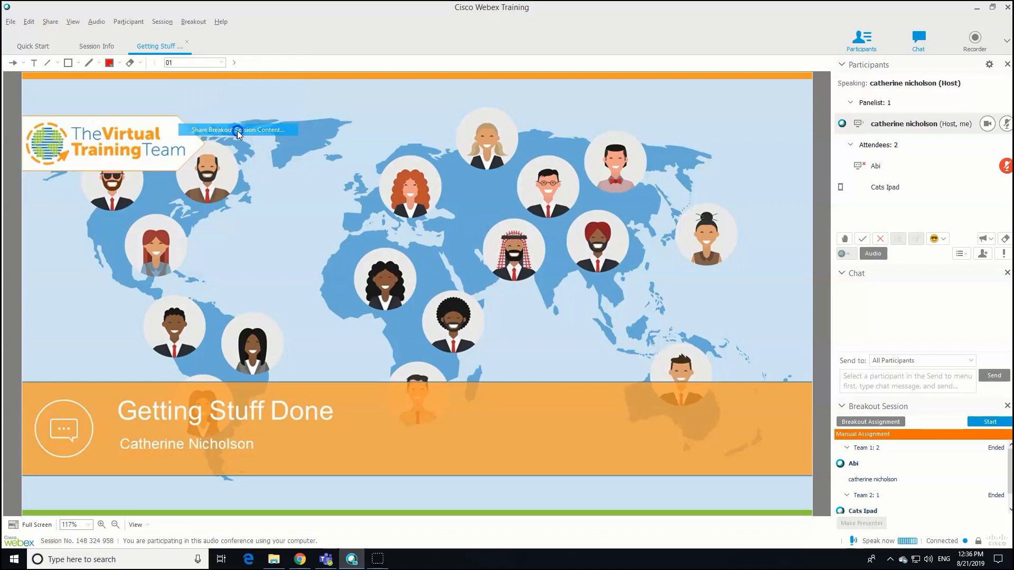
click(236, 129)
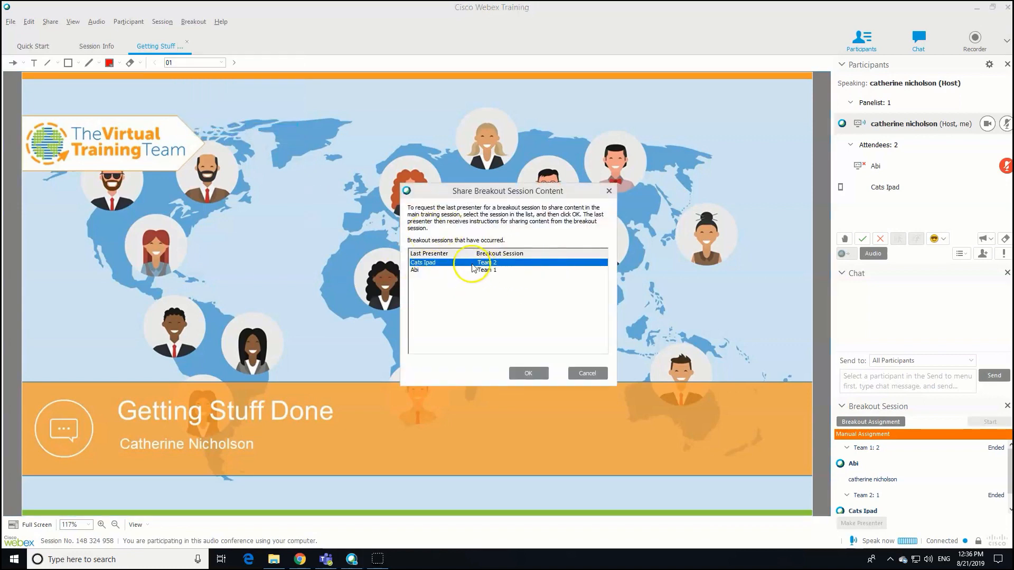
click(453, 270)
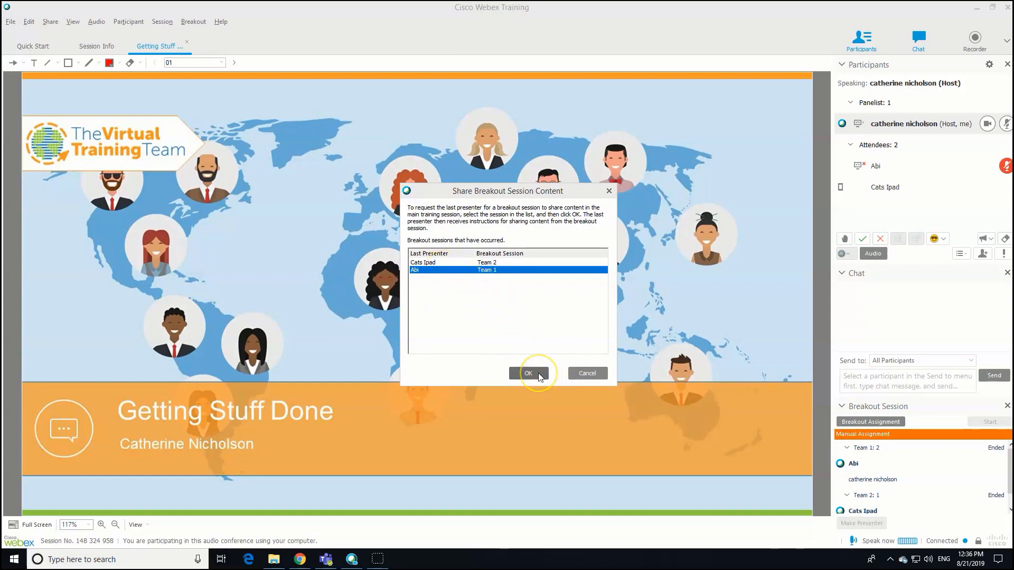
click(529, 373)
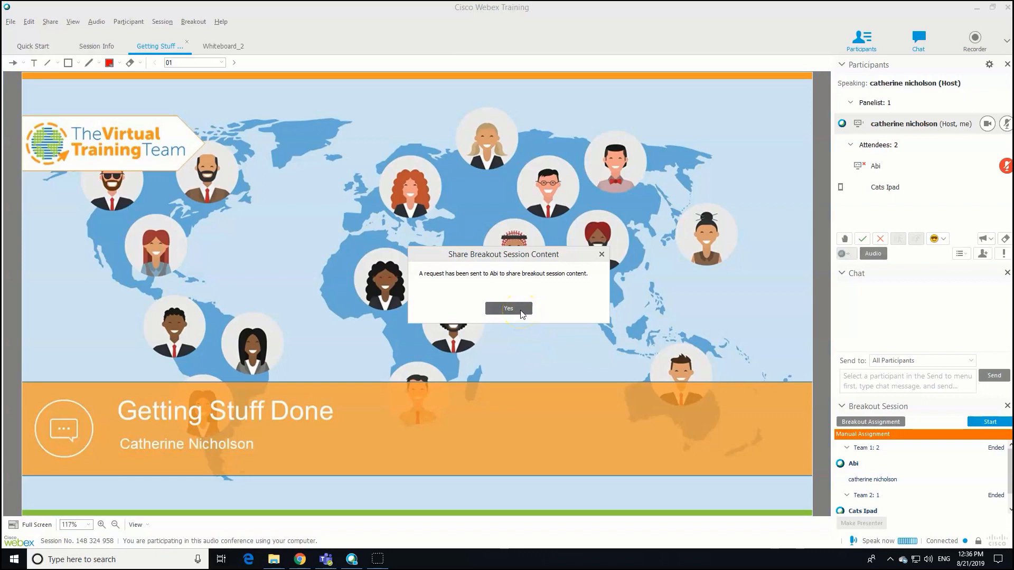
click(508, 308)
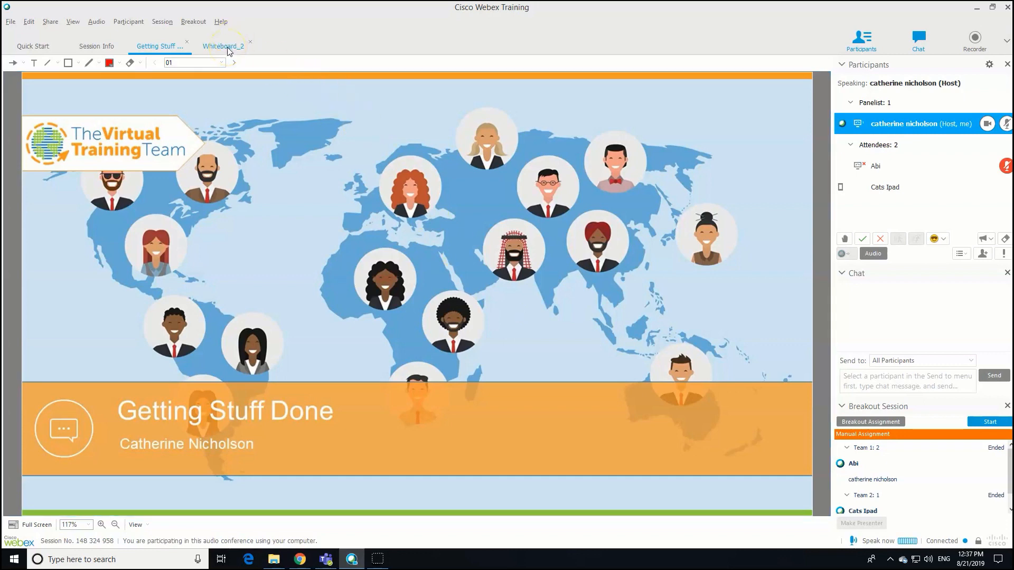
click(222, 45)
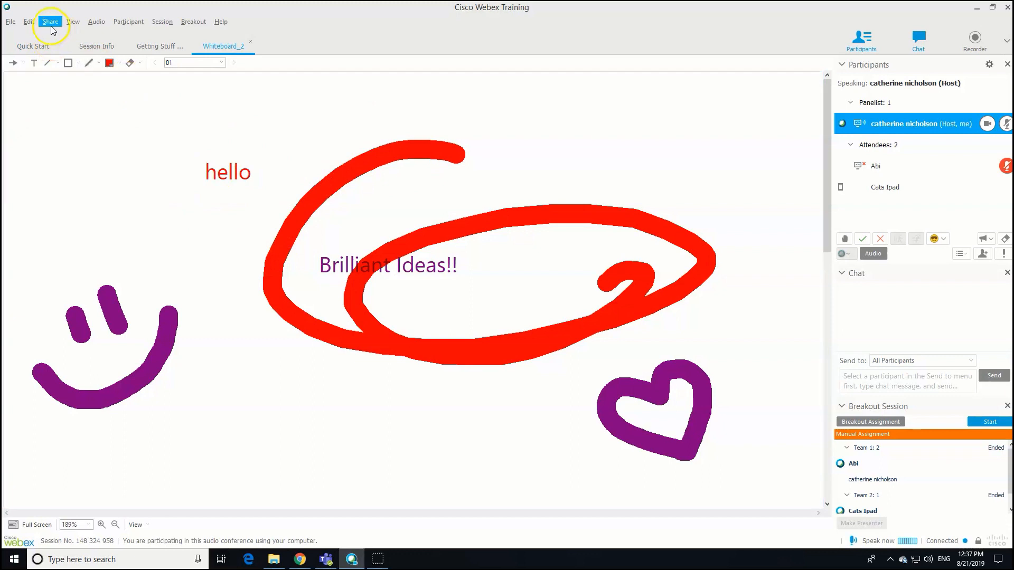
Step: Save the shared whiteboard as Whiteboard_2.pdf in Portable Document Format via File > Save As
click(11, 21)
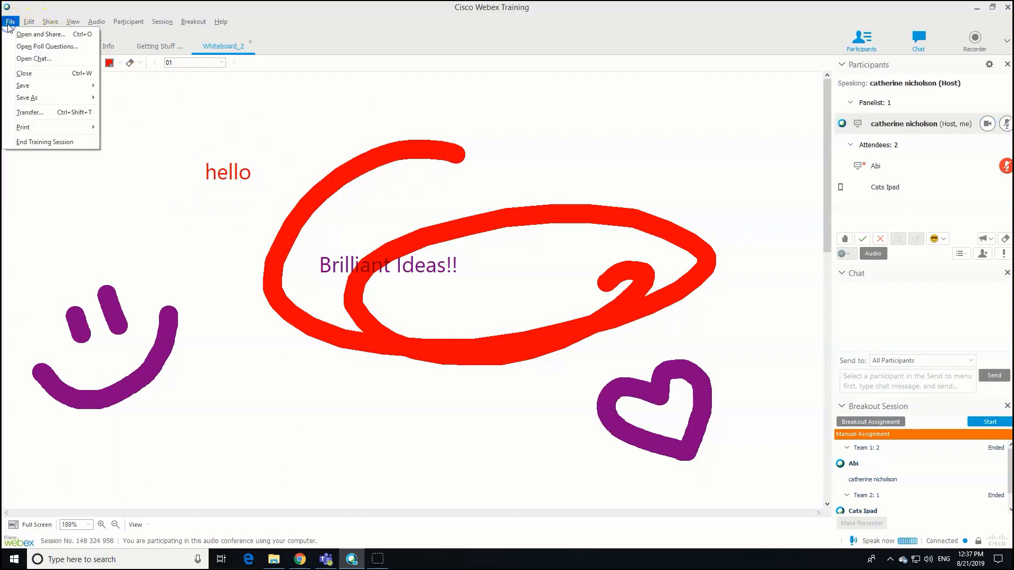
mouse_move(30, 112)
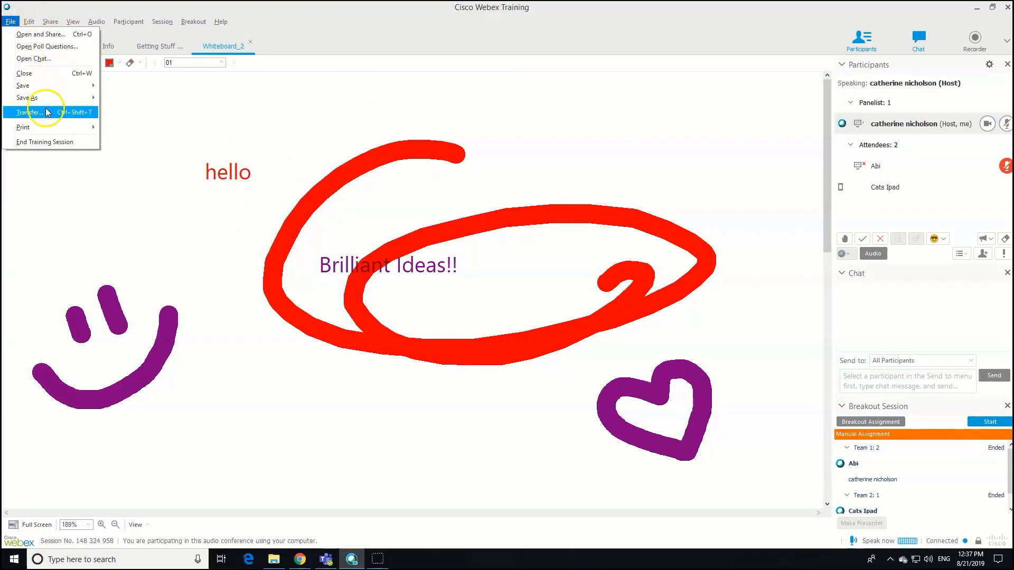
click(26, 97)
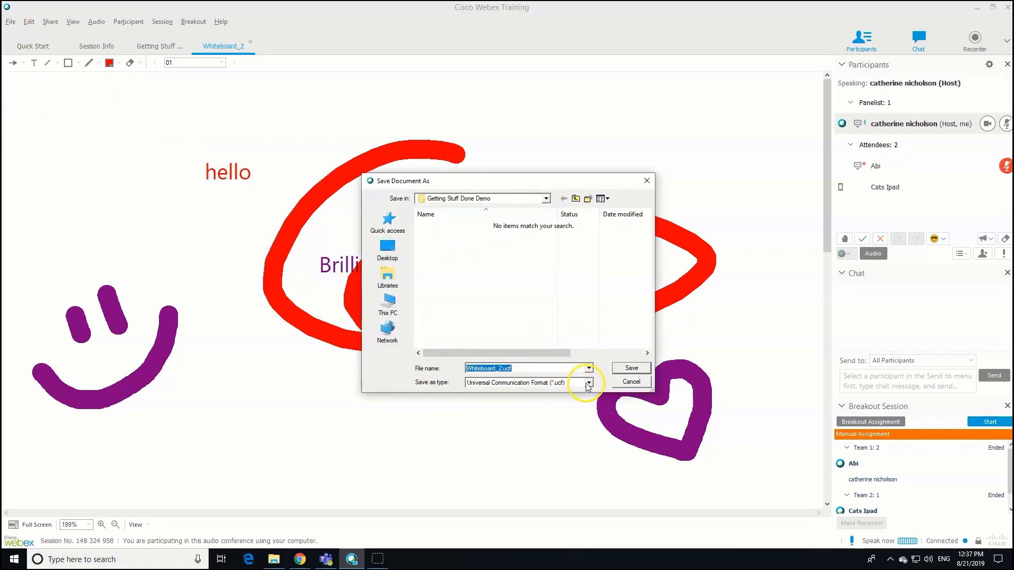
click(588, 382)
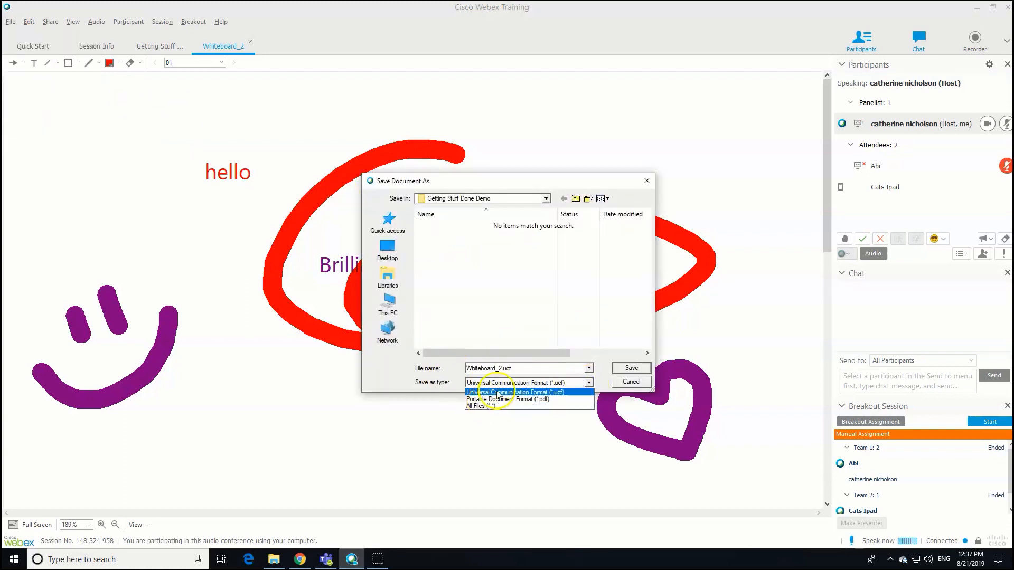
click(509, 399)
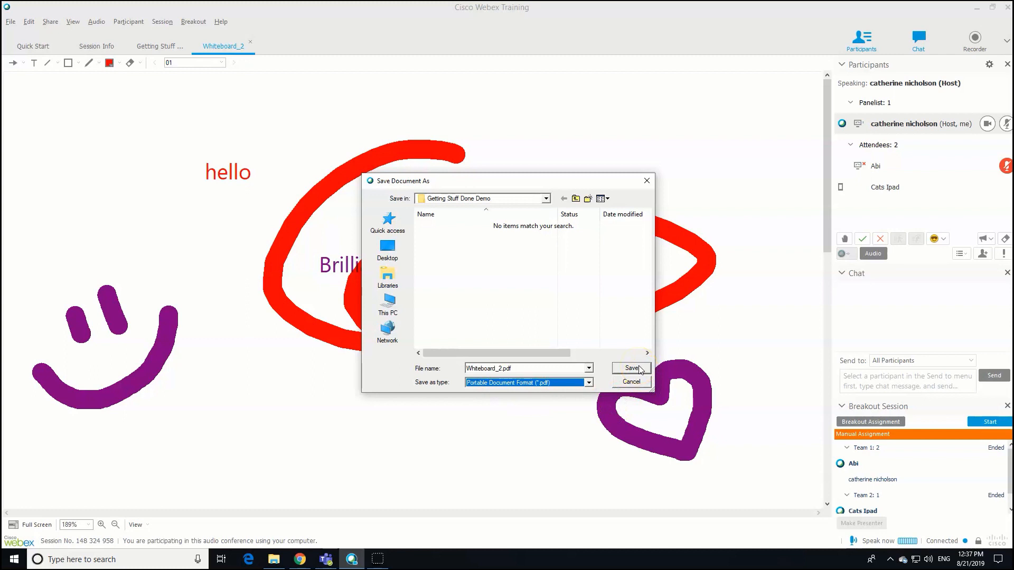
click(630, 367)
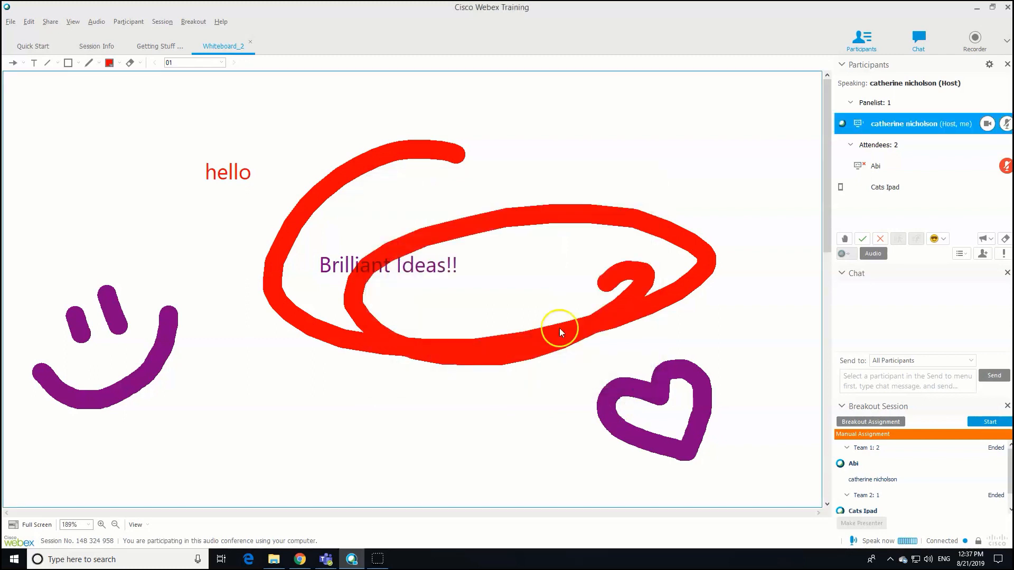
Step: Return to the Getting Stuff Done slide
click(157, 45)
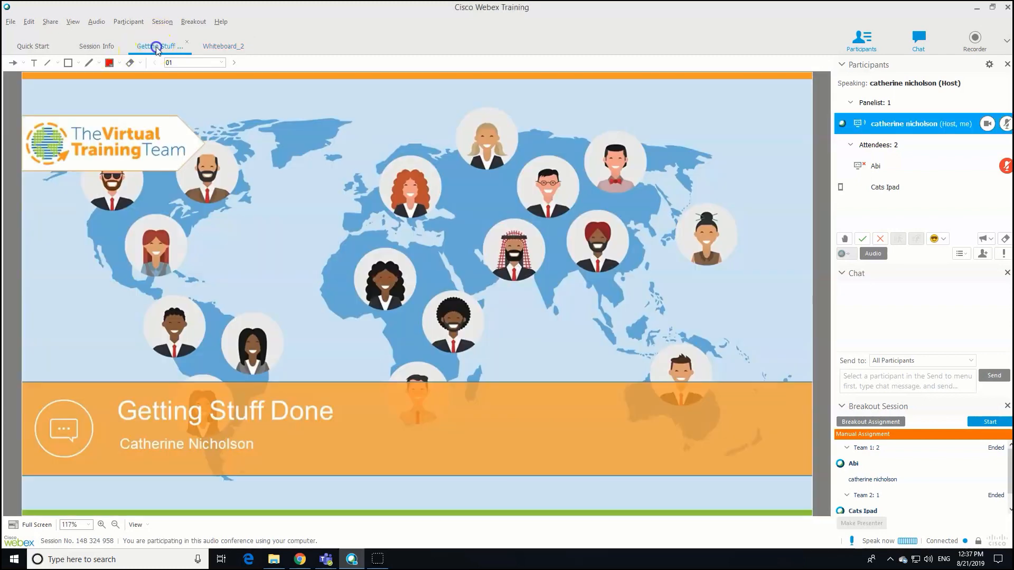